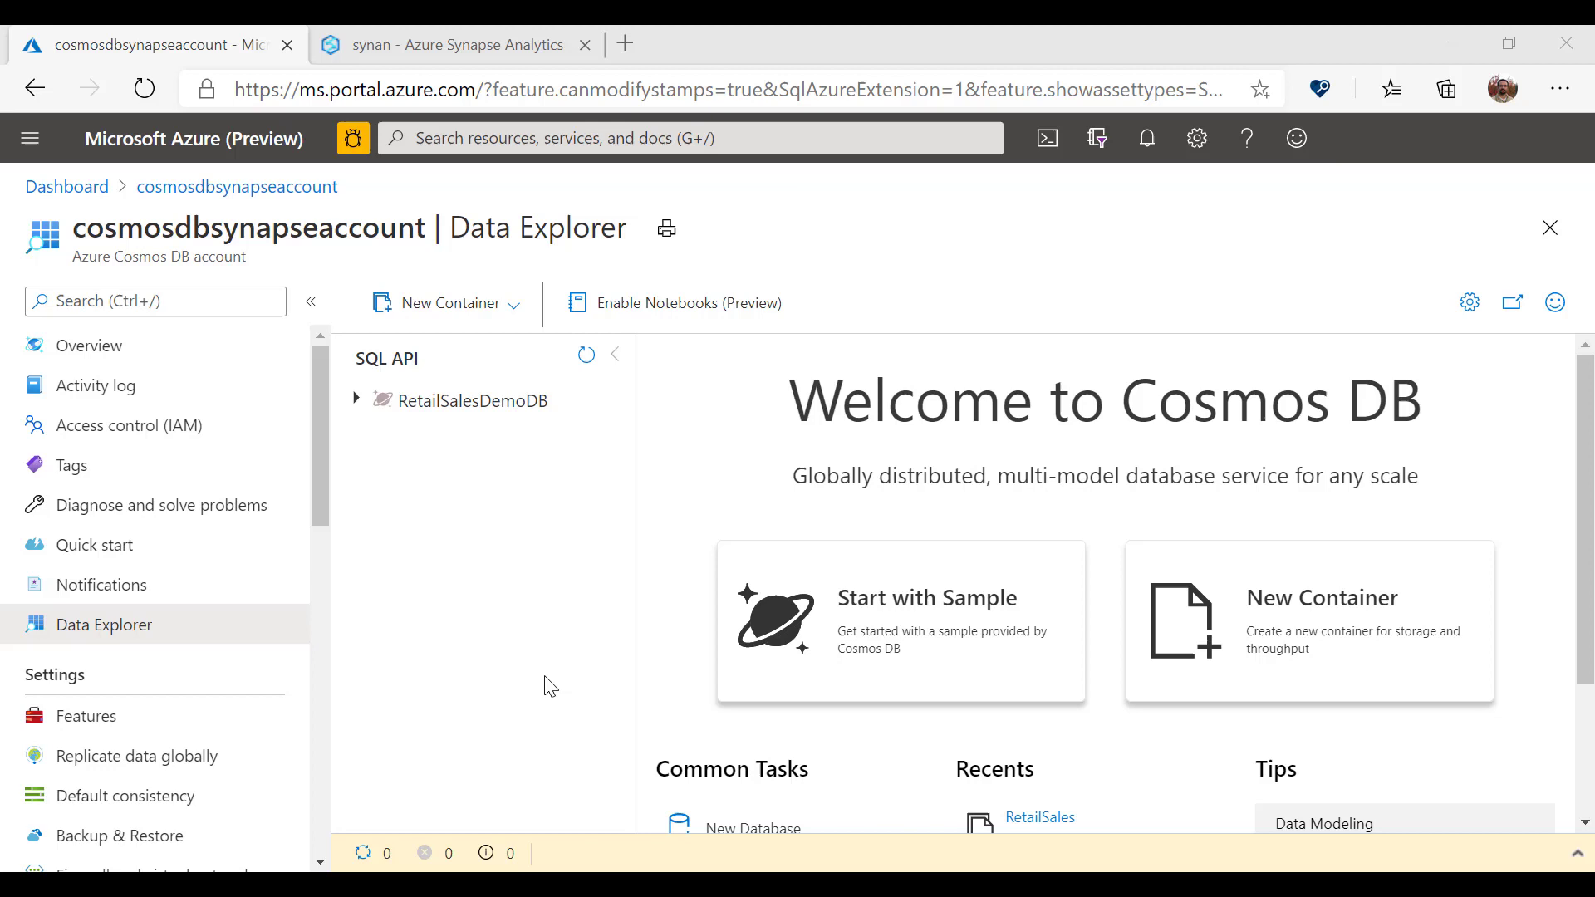
mouse_move(355, 404)
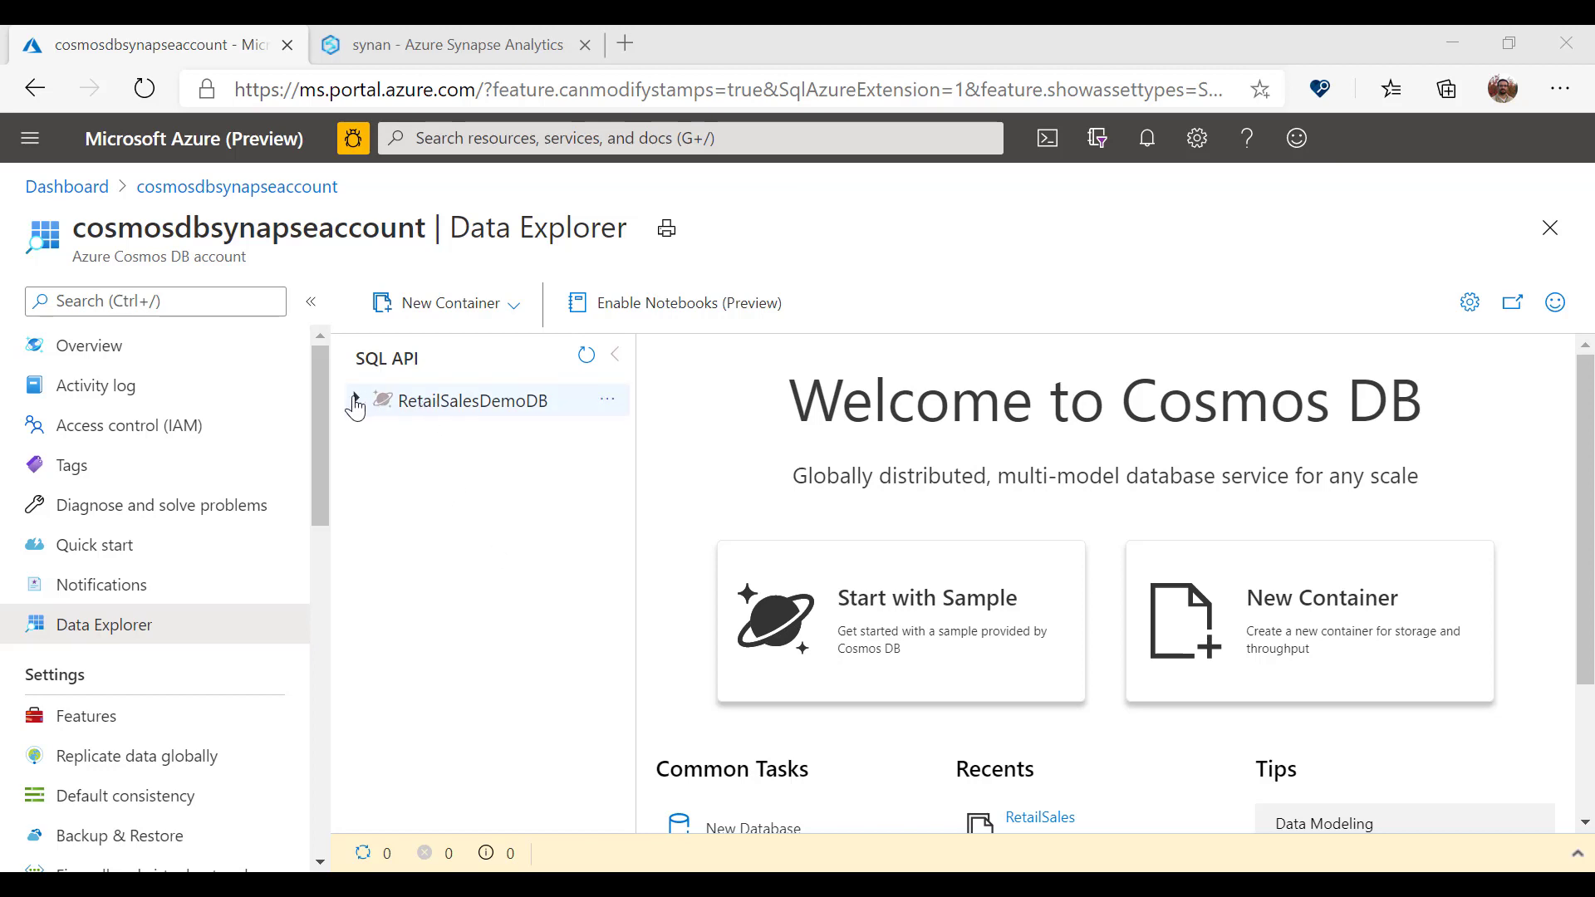
Step: Open the first RetailSales item in RetailSalesDemoDB to view its JSON document
click(354, 400)
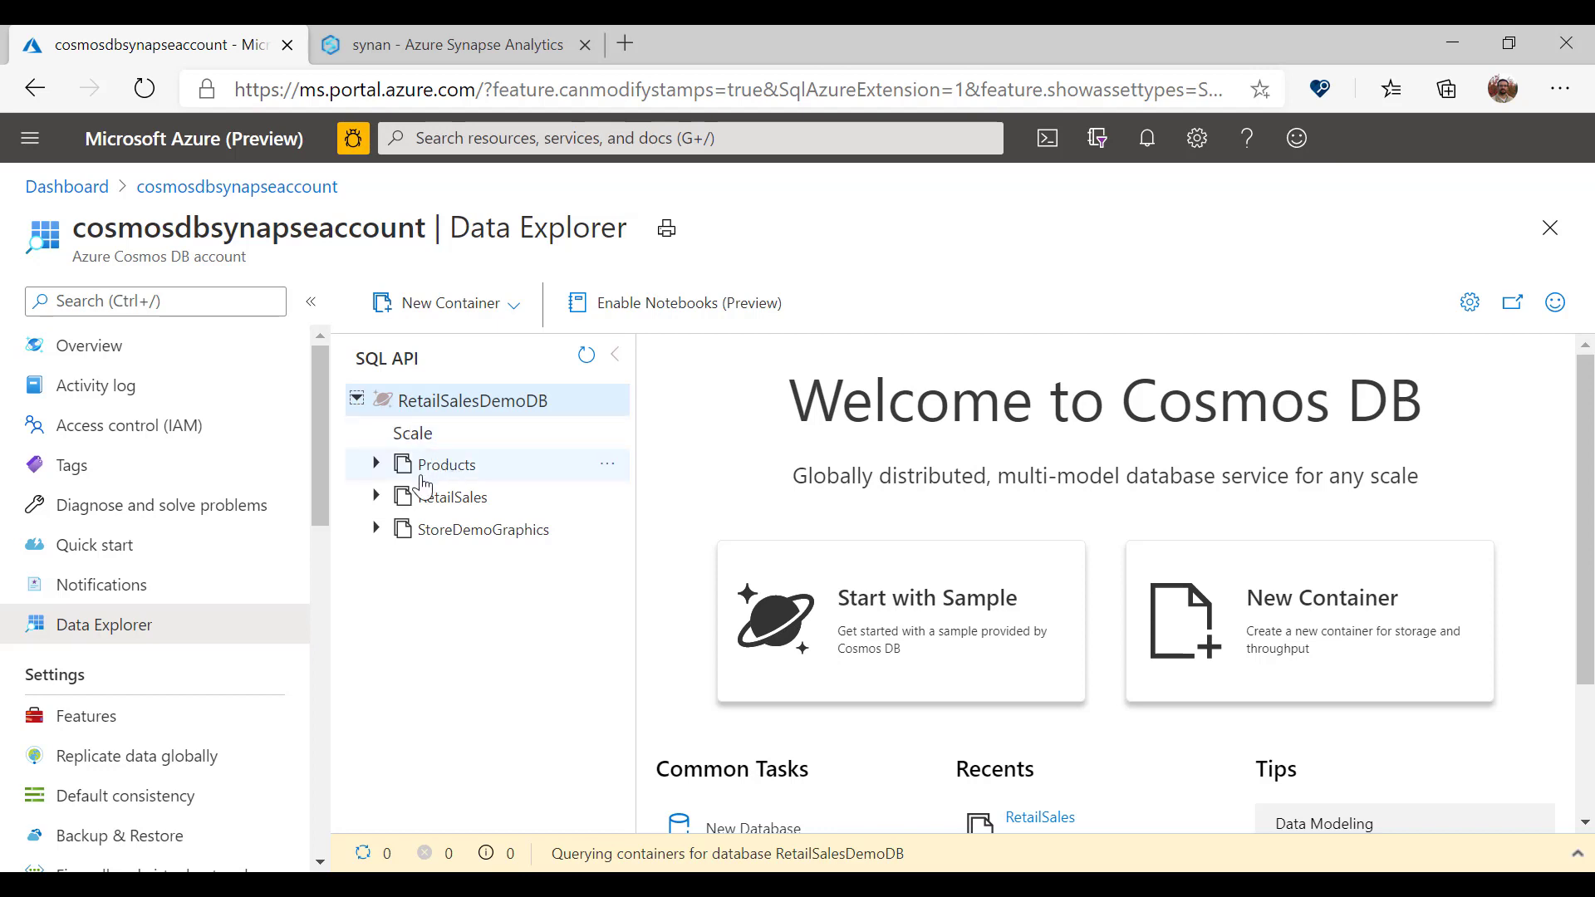
click(453, 496)
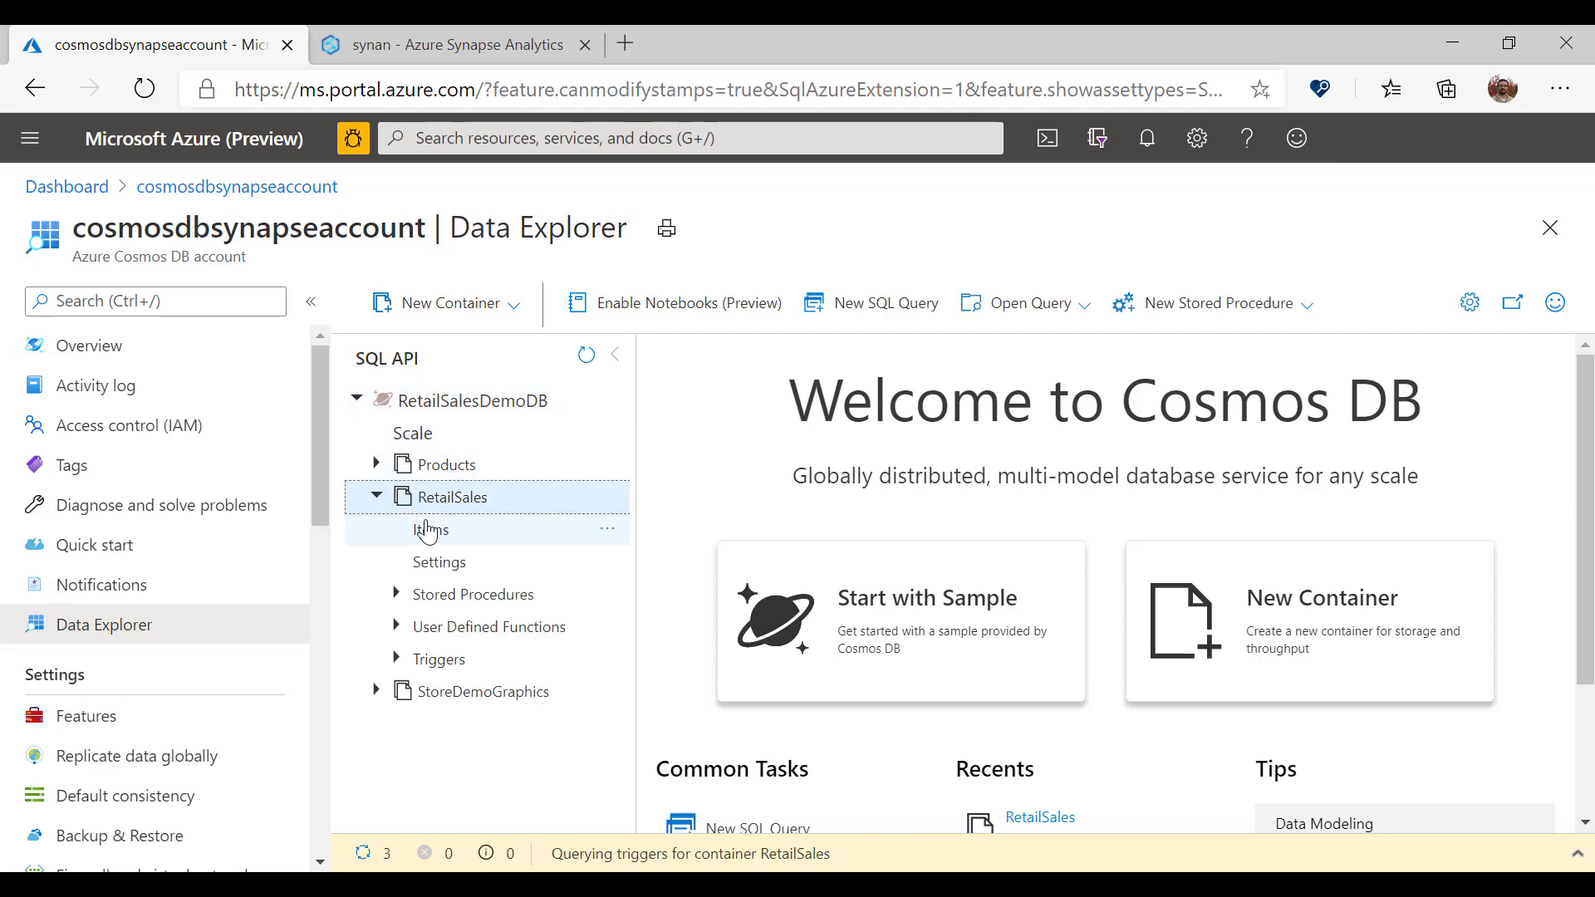
click(431, 530)
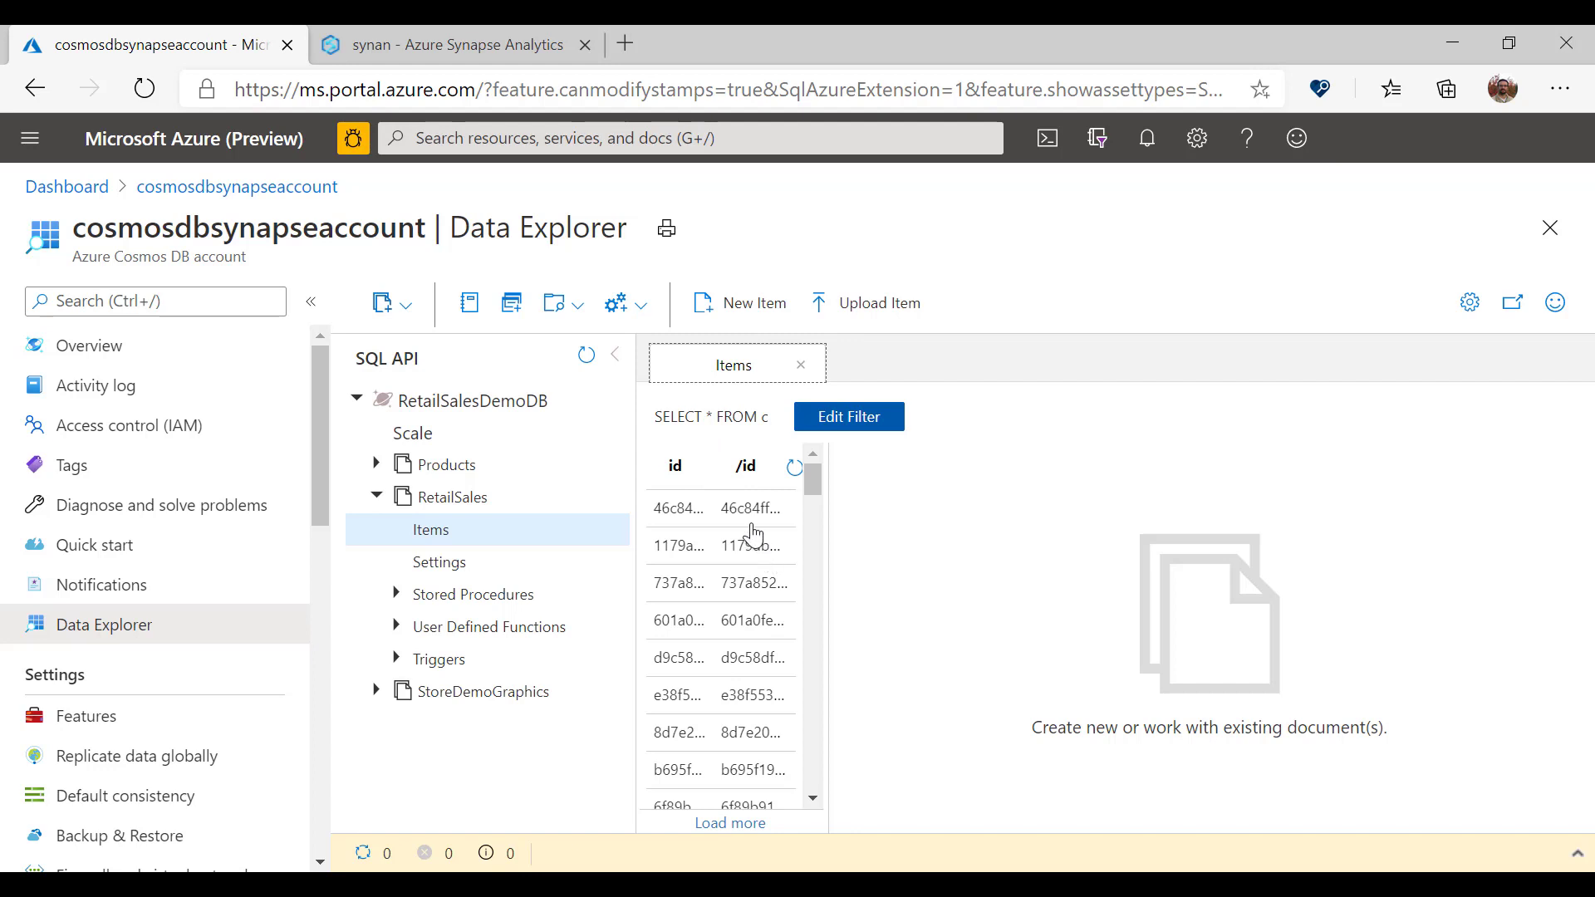
click(678, 508)
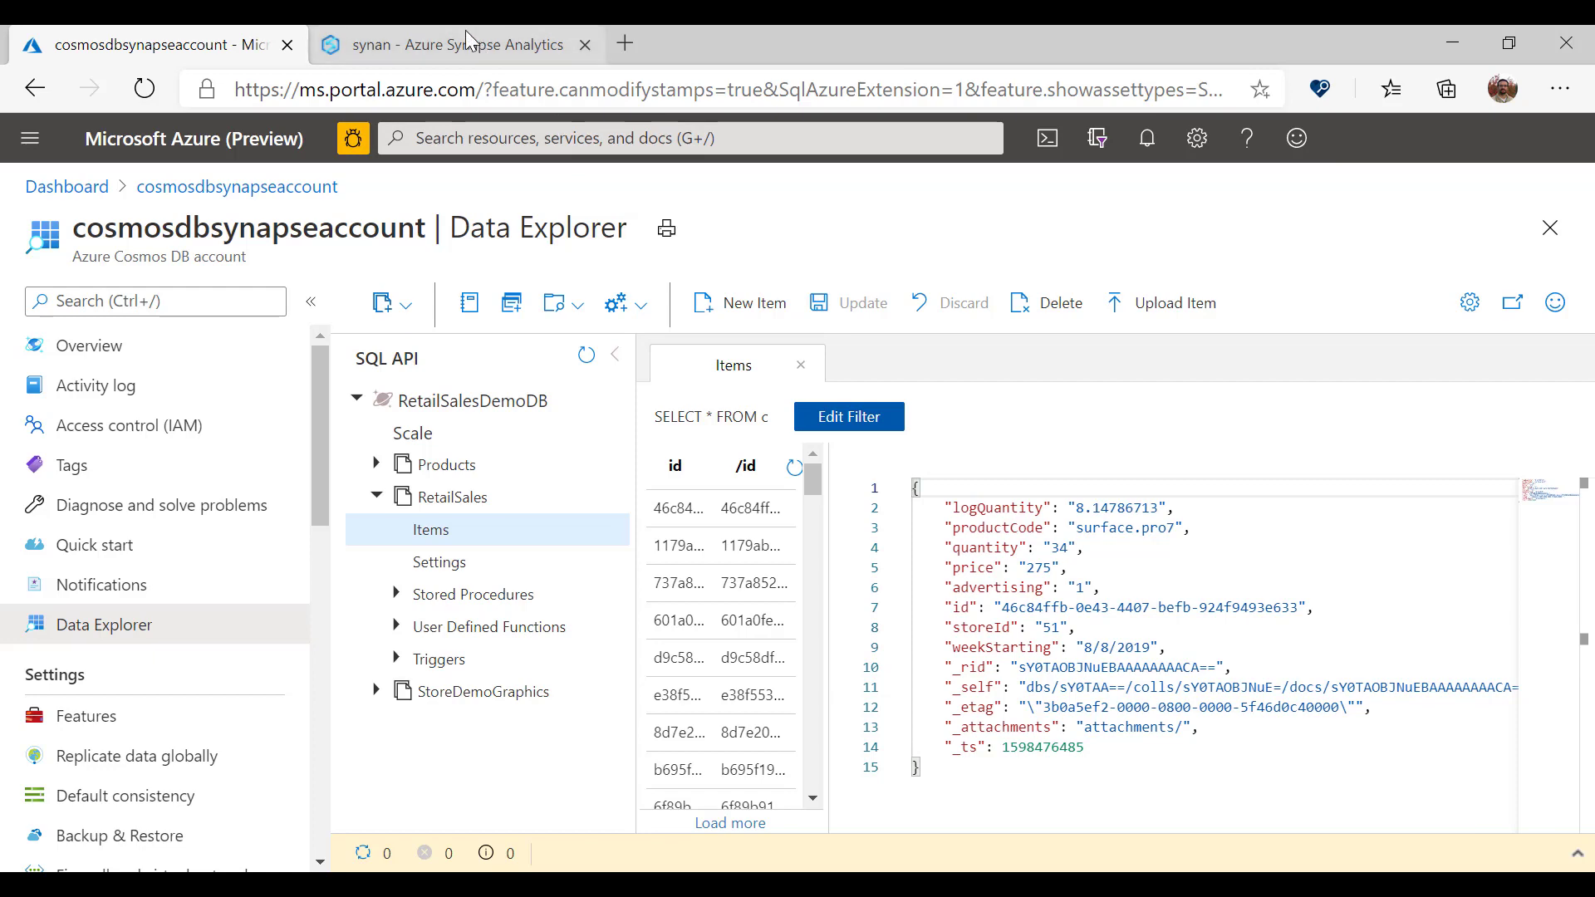
Step: Generate a Select TOP 100 rows SQL script for CosmosDb1's StoreDemoGraphics container
click(453, 44)
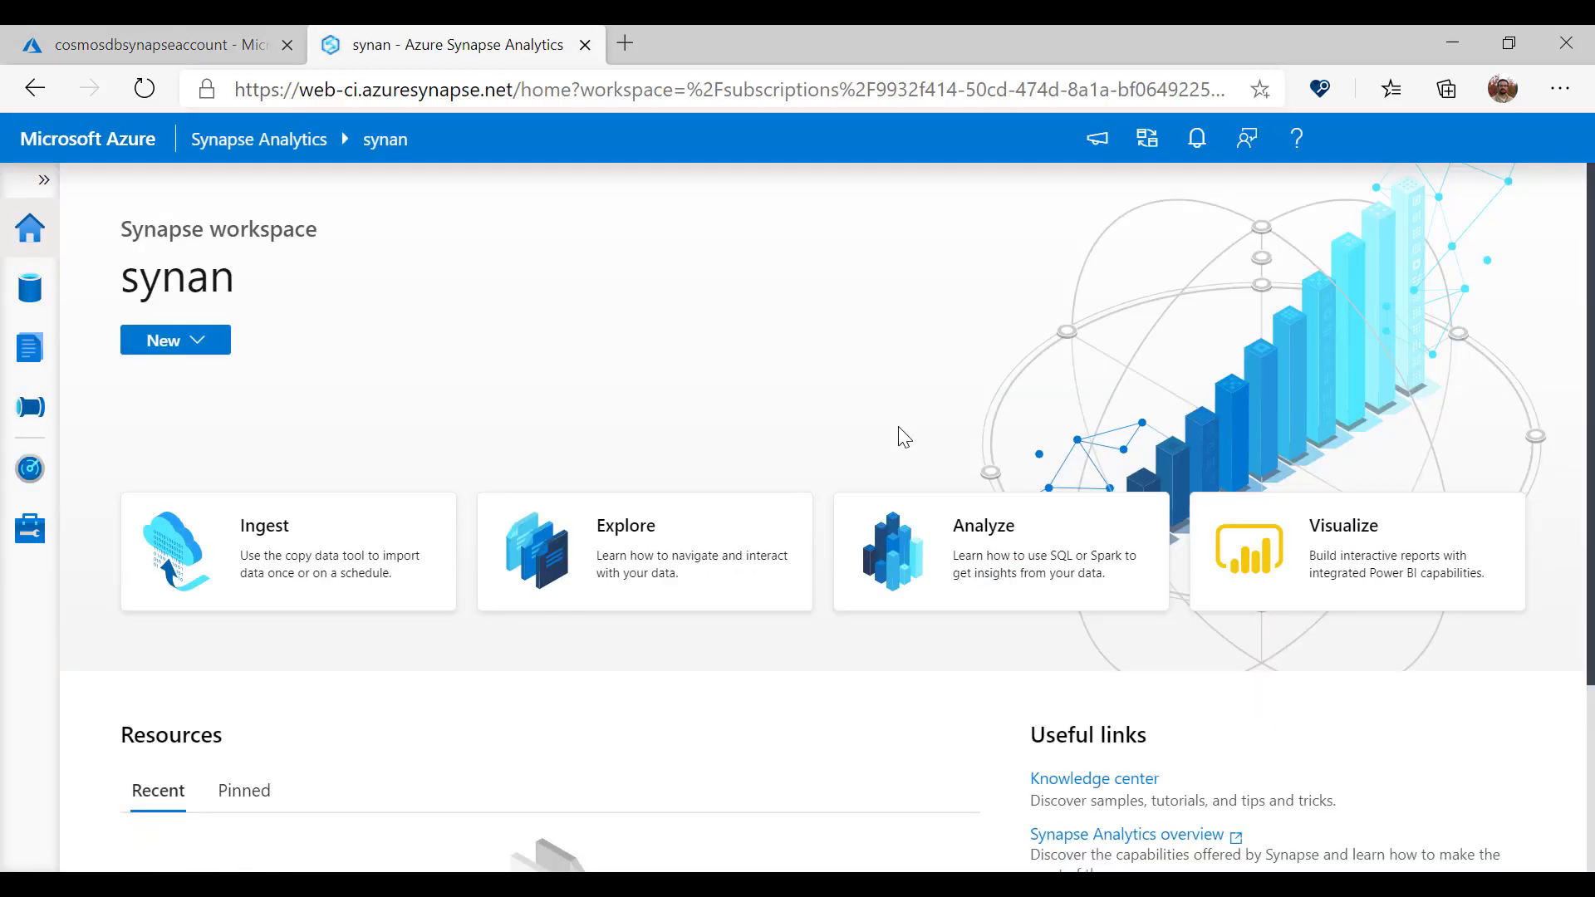
click(30, 287)
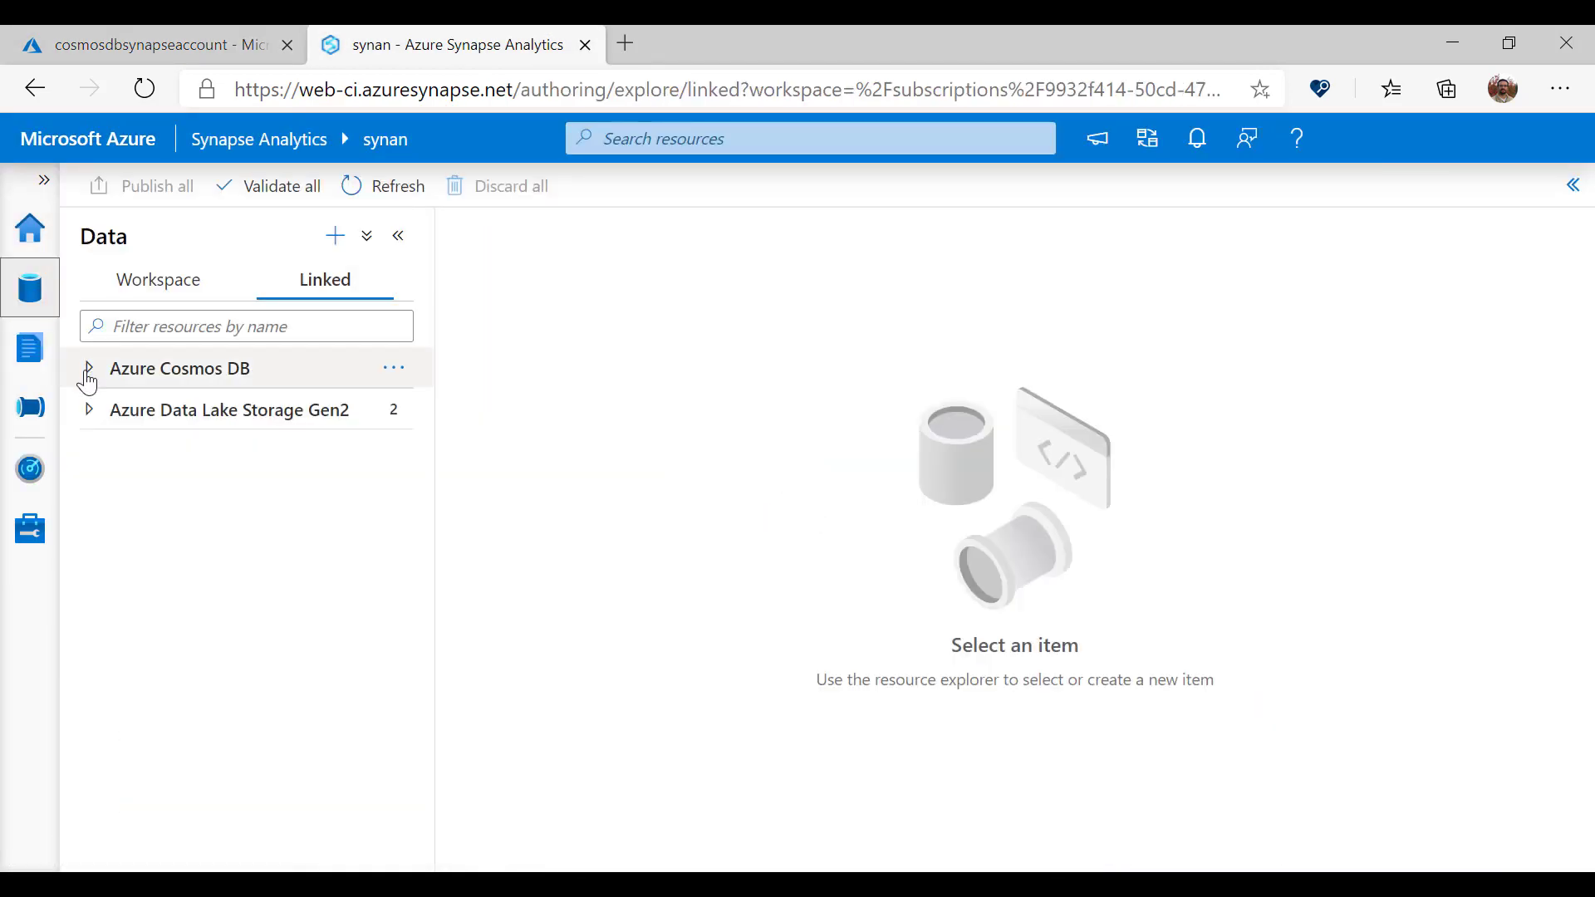
click(89, 368)
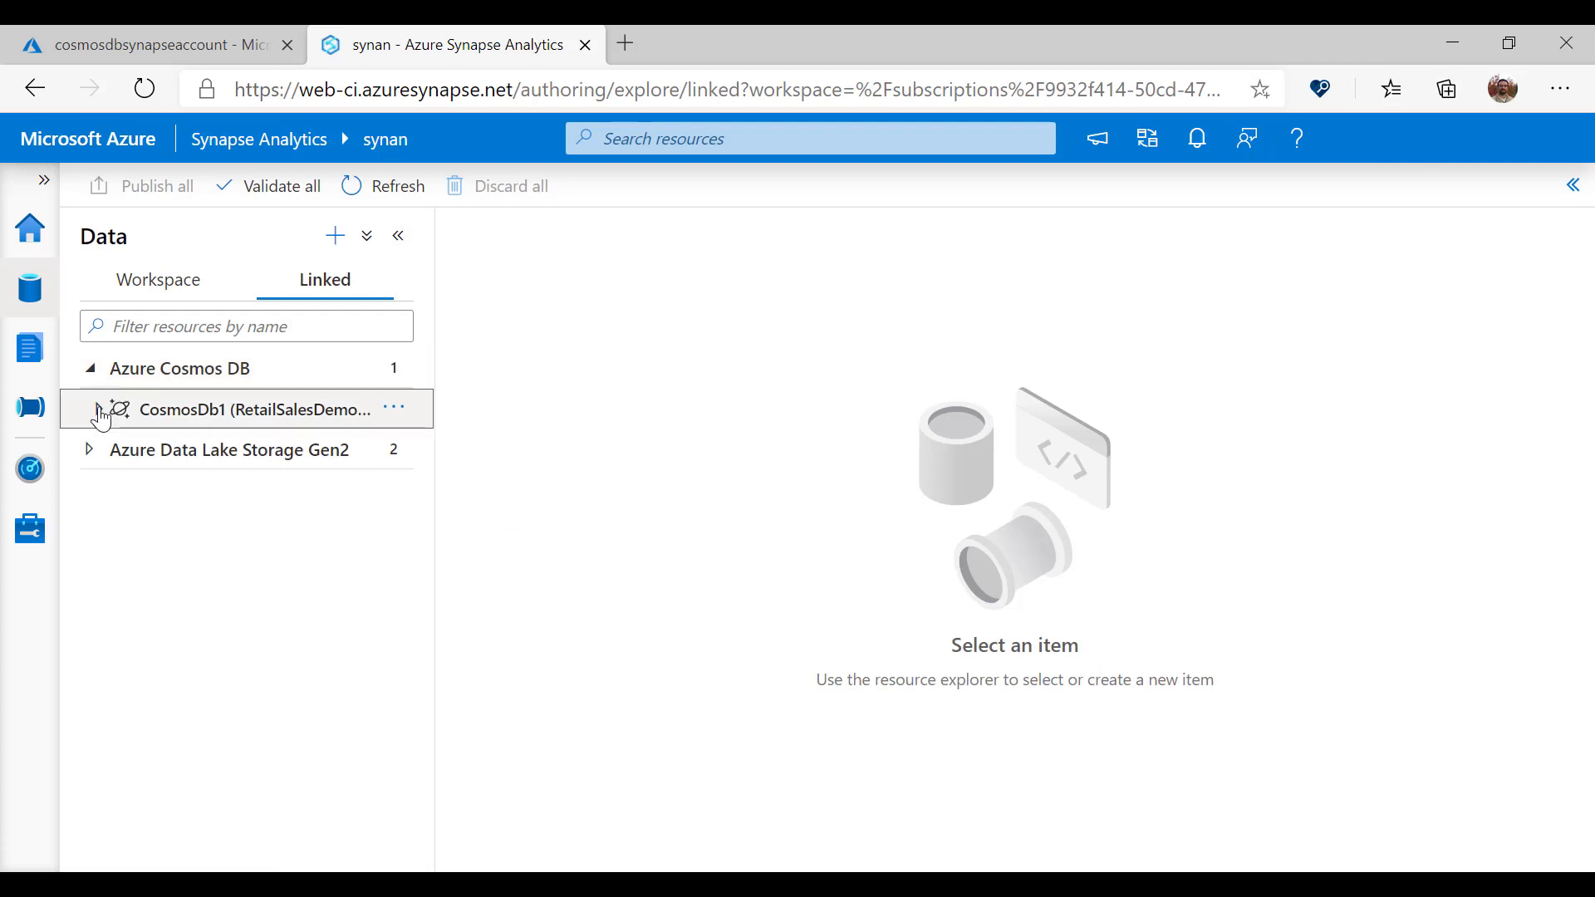
click(255, 409)
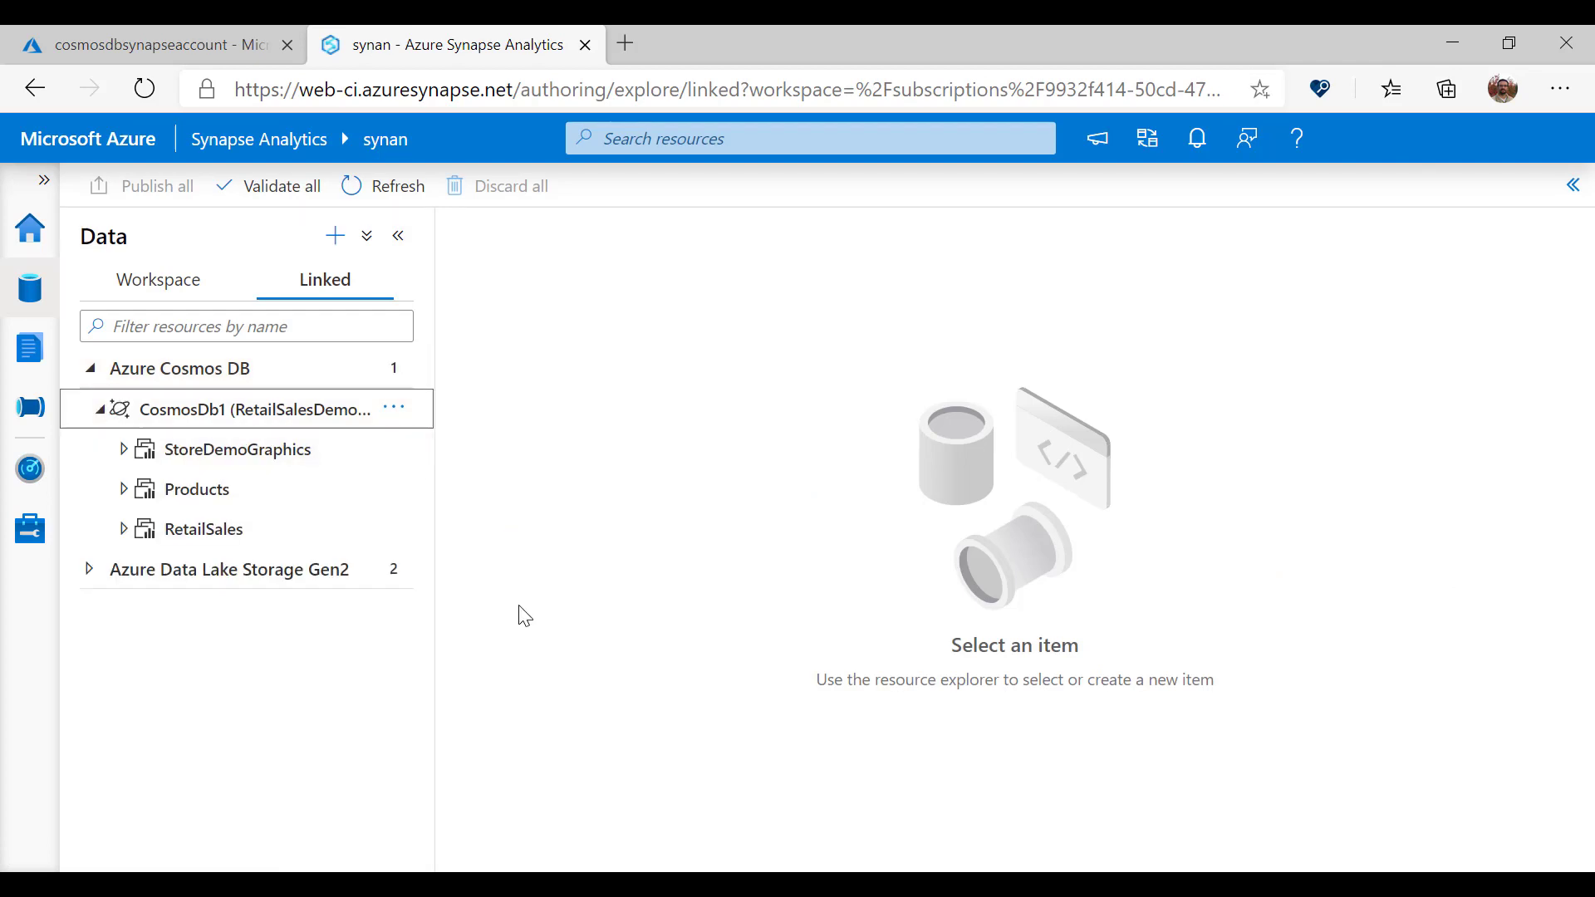
click(393, 448)
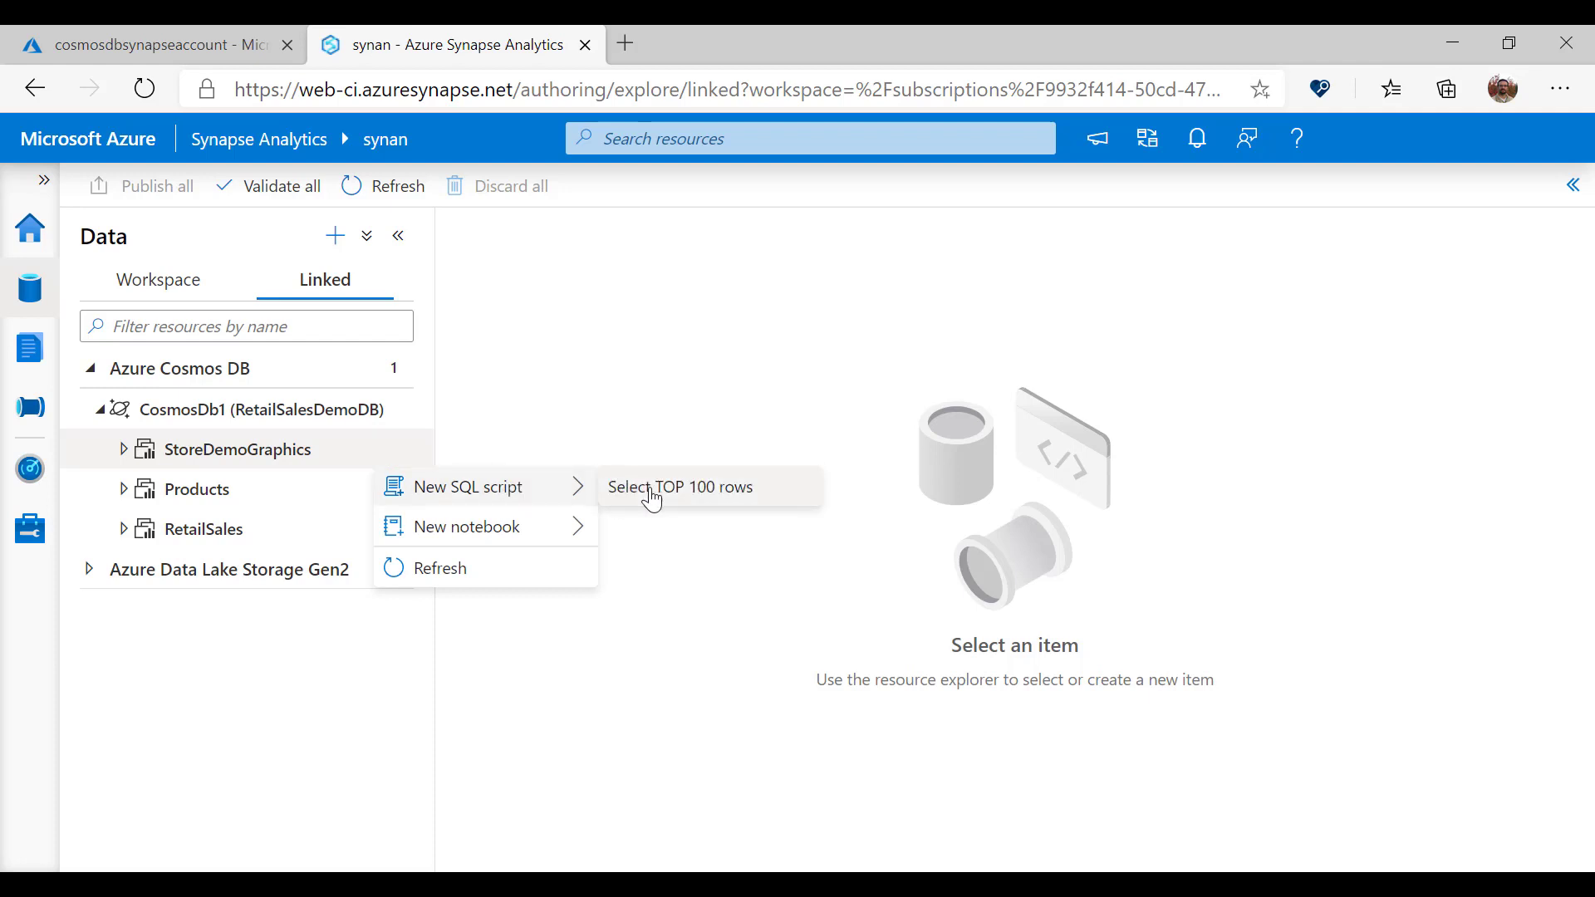
click(680, 485)
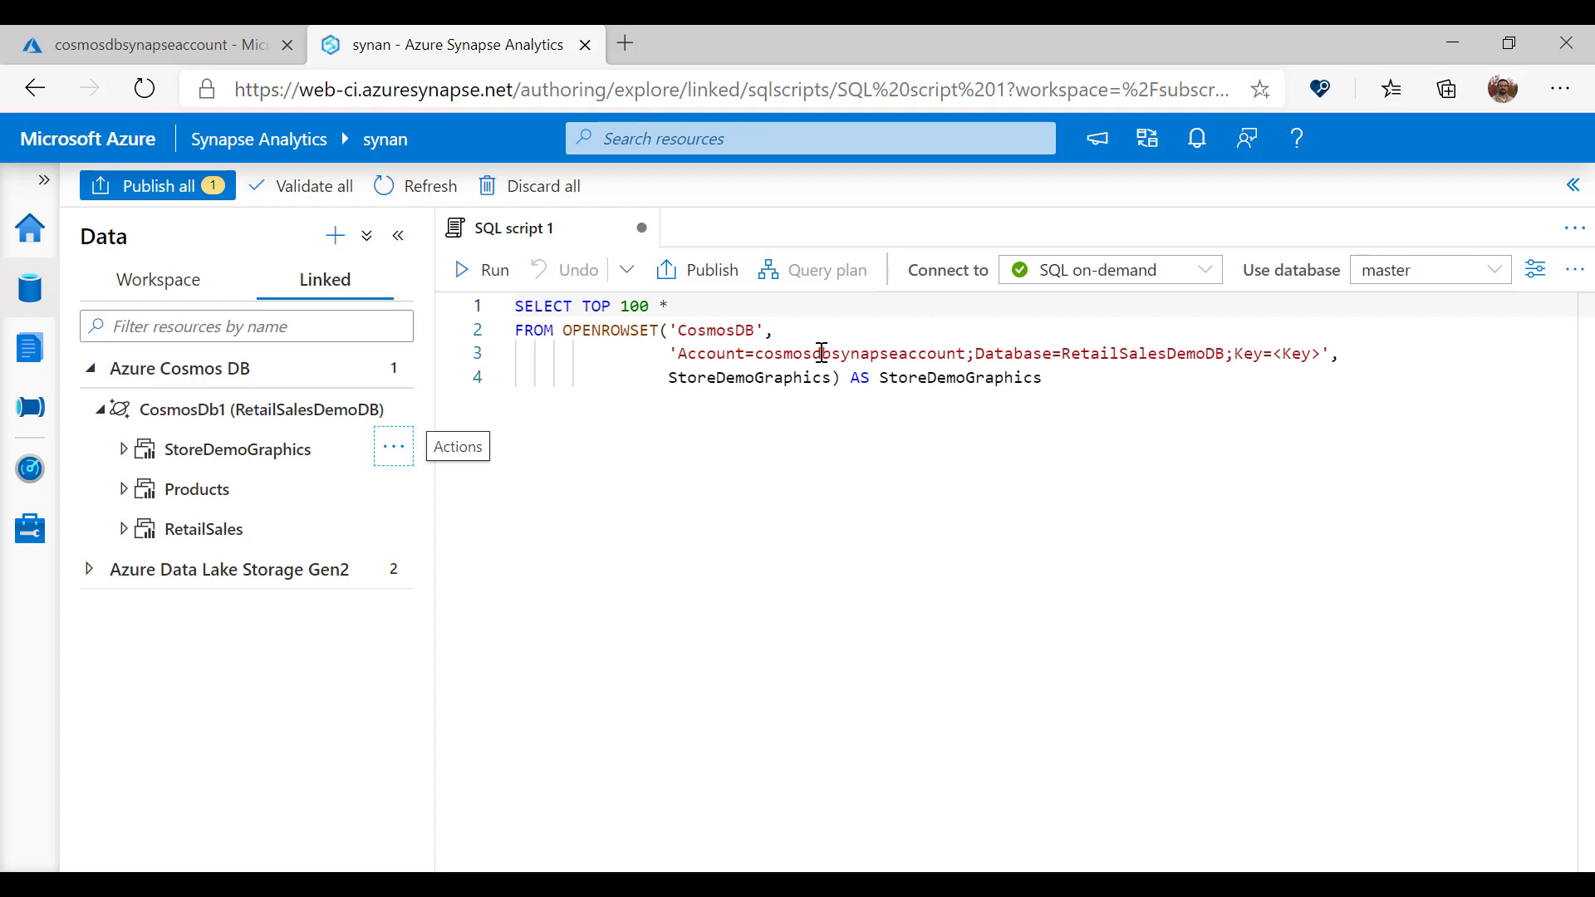
Step: Run the StoreDemoGraphics query, then rerun it against the Products container
double_click(820, 353)
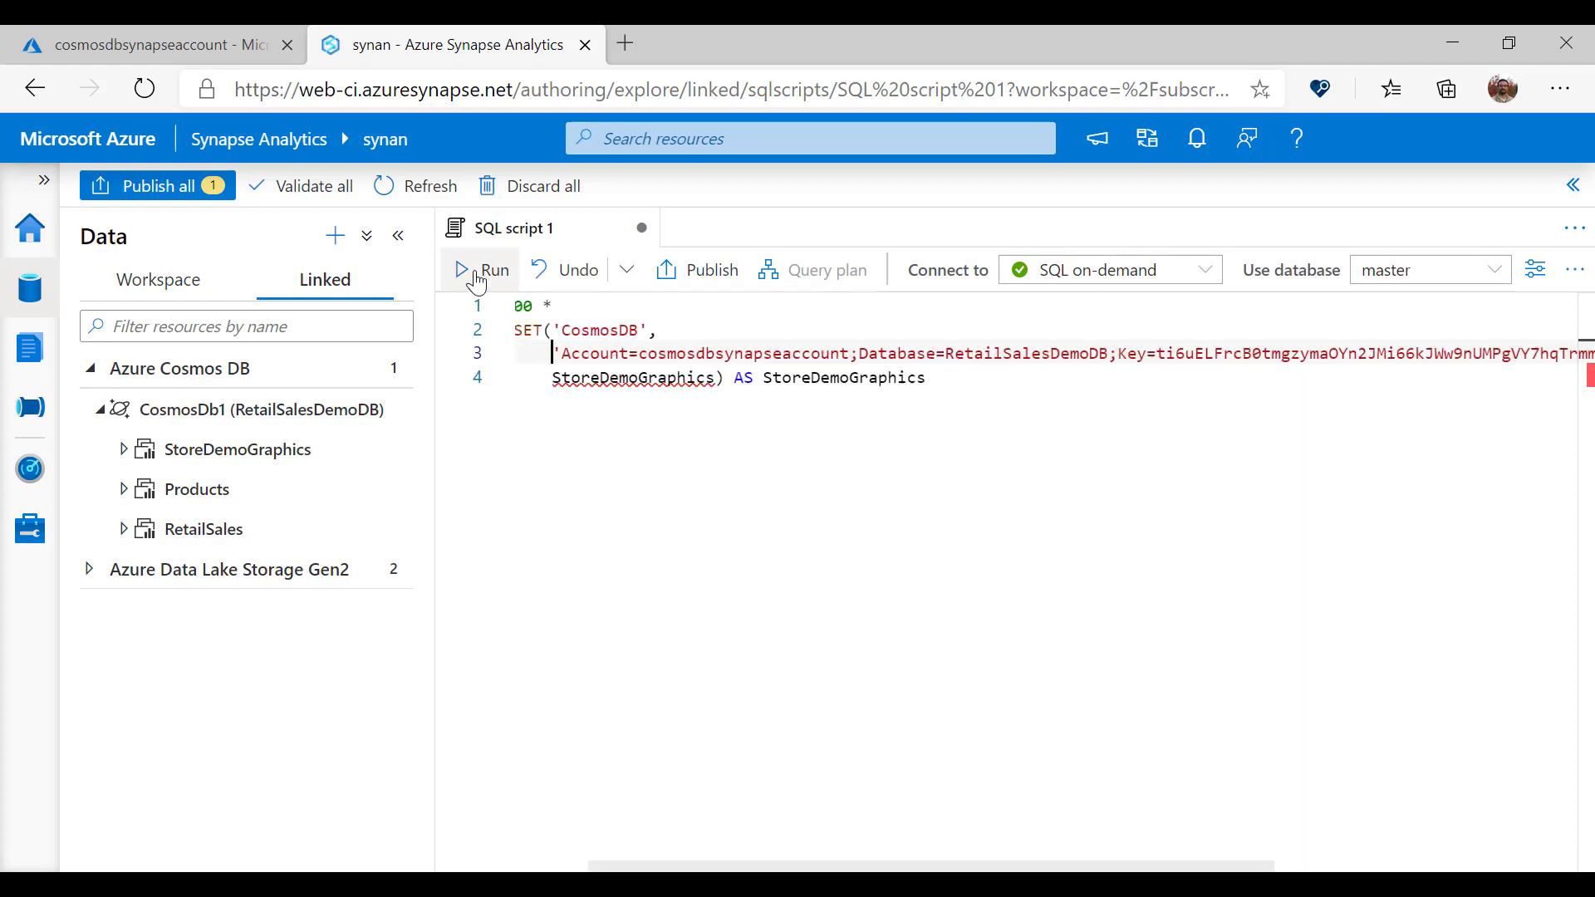
click(478, 269)
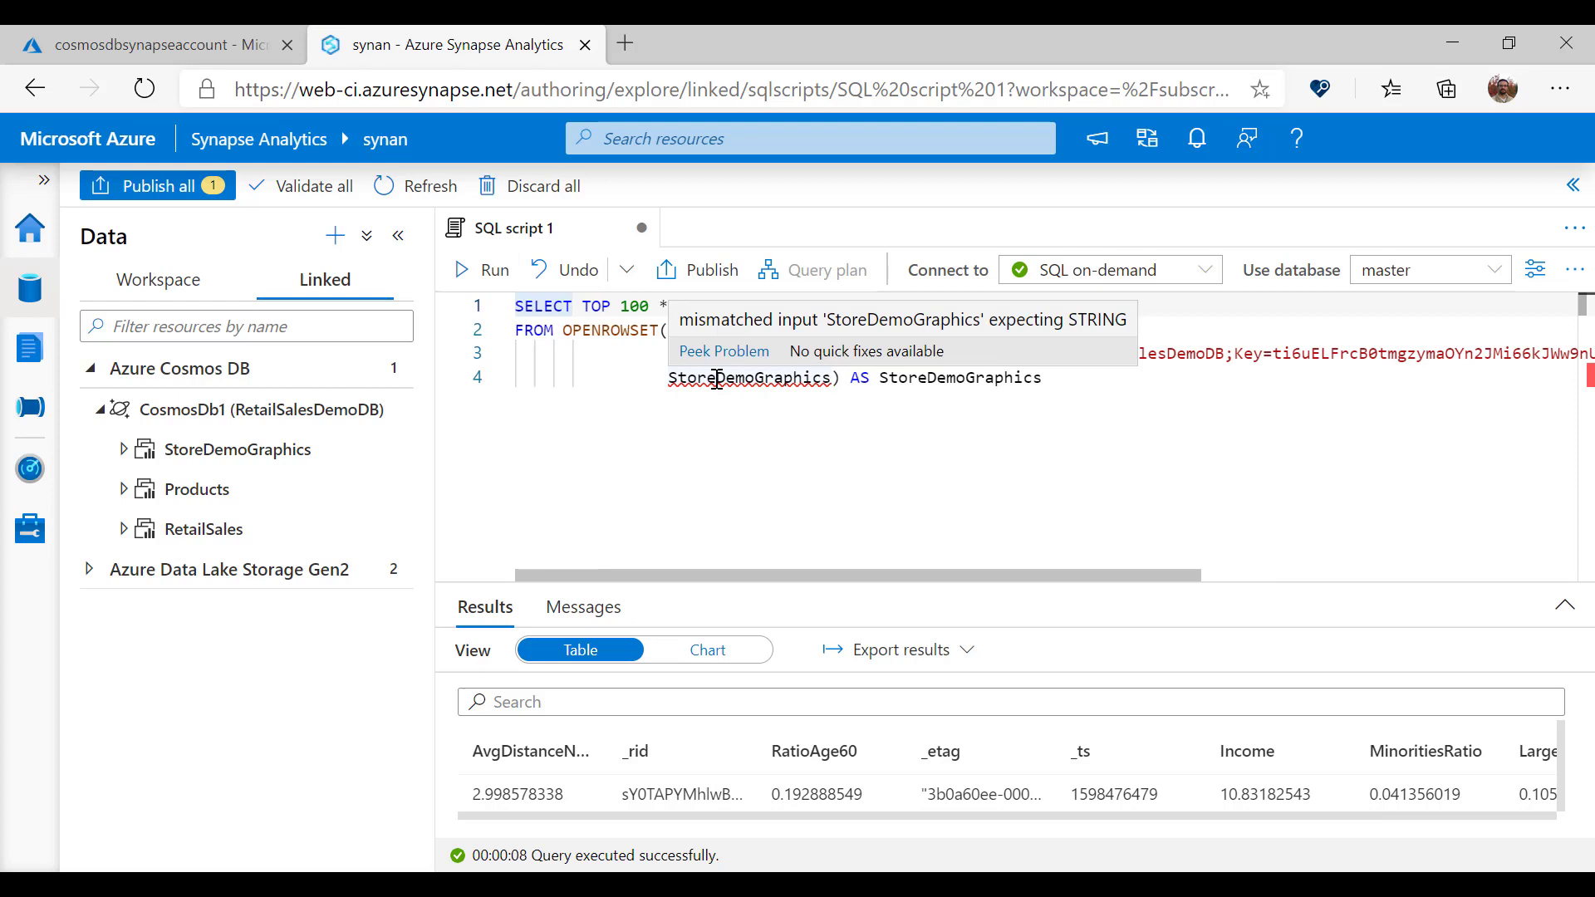
double_click(749, 377)
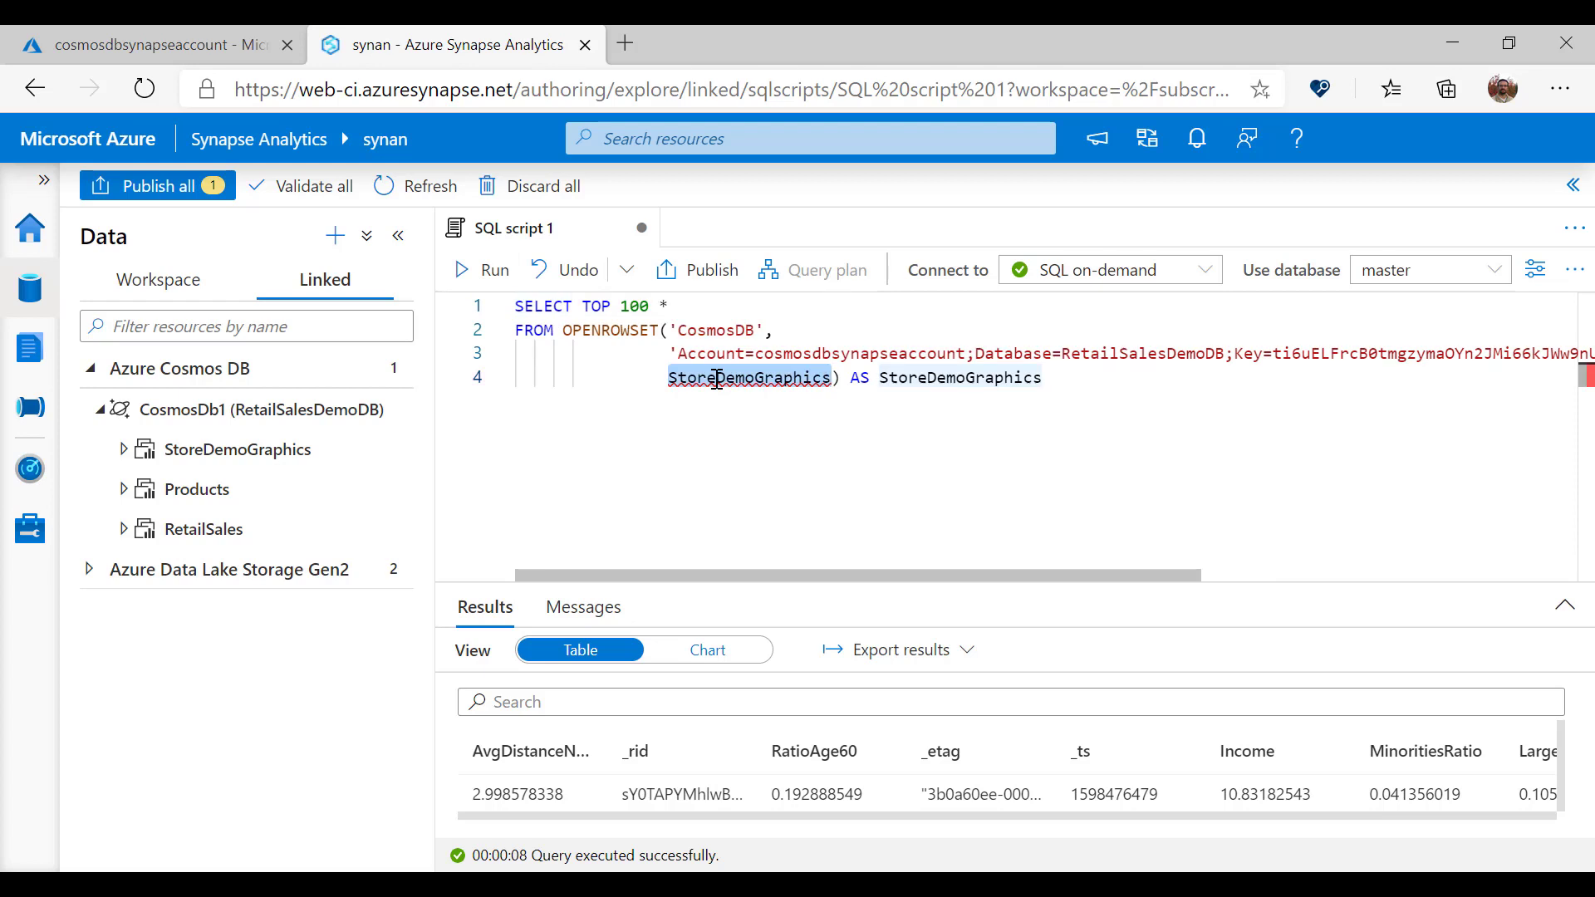
text(Products)
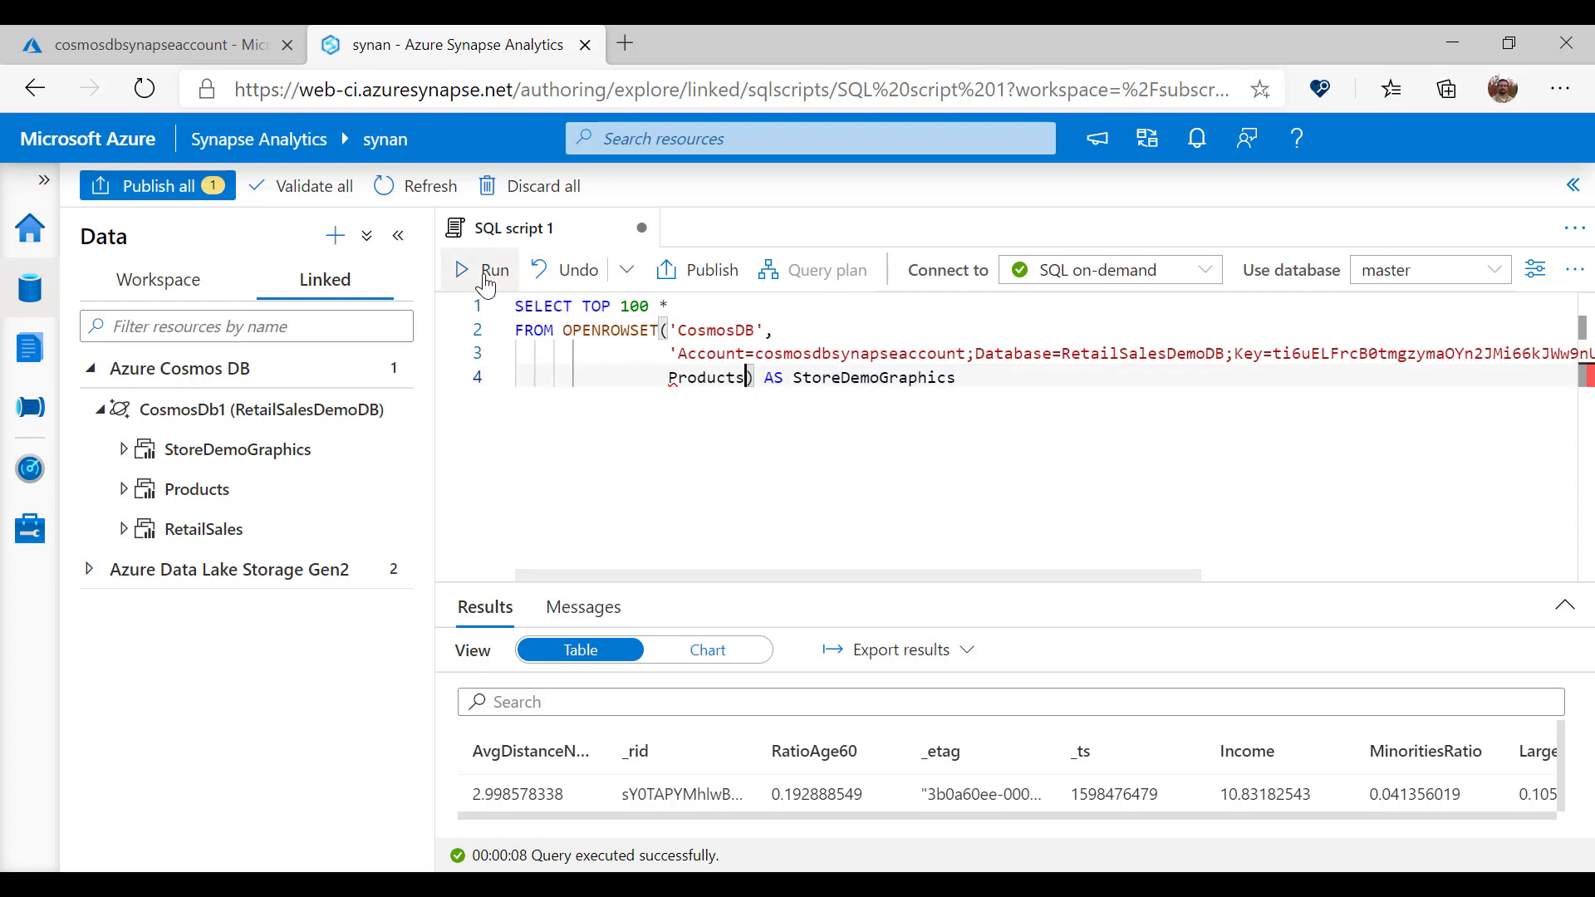
click(478, 269)
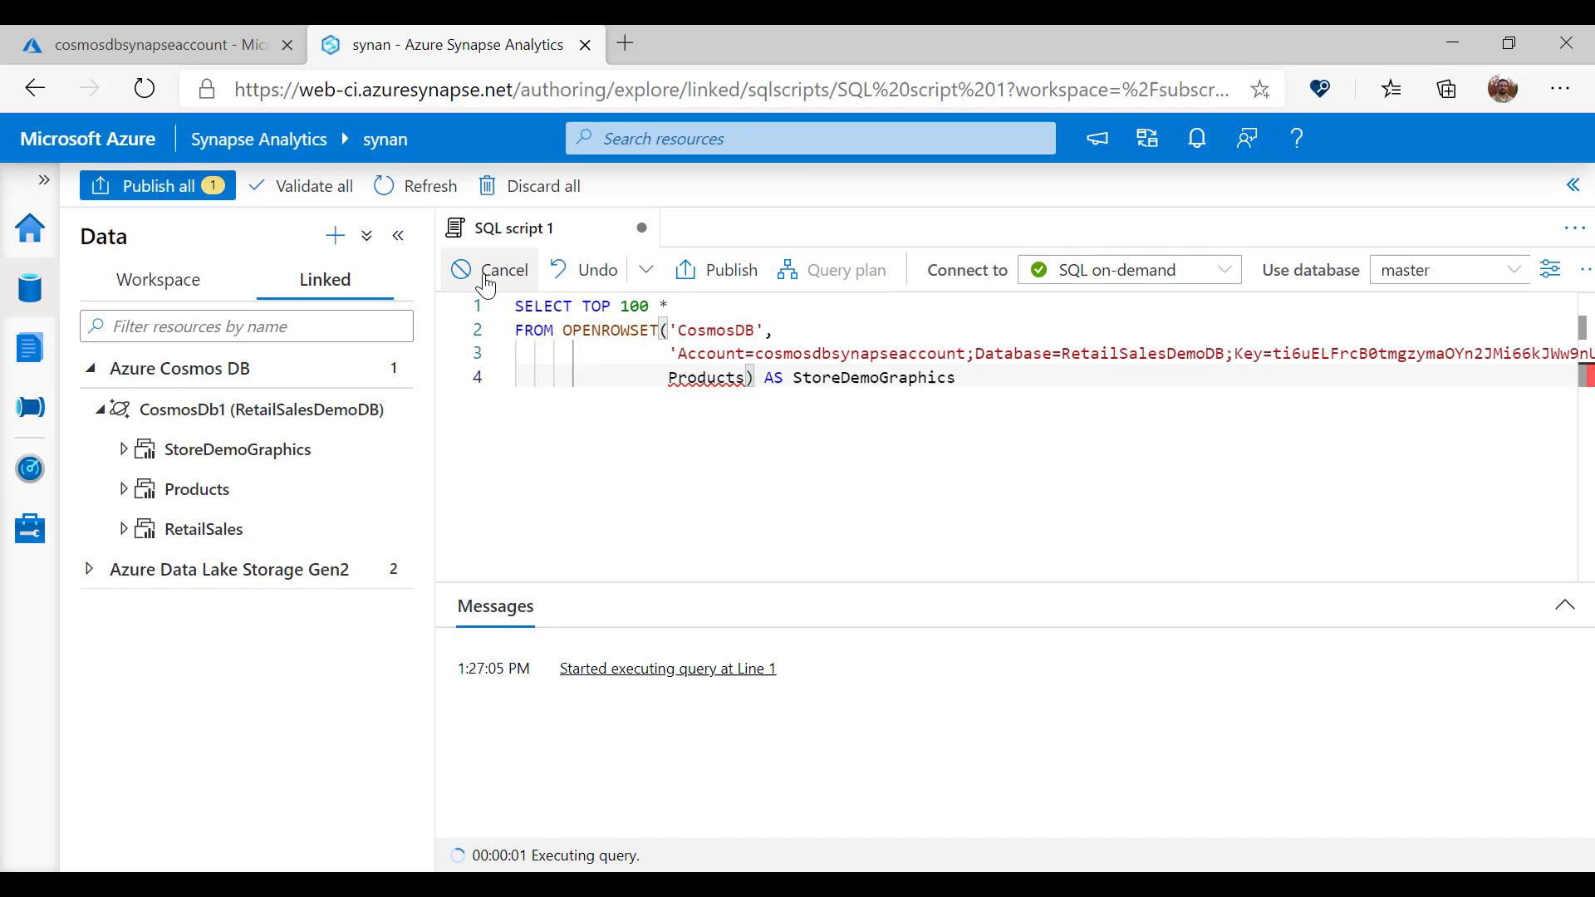
mouse_move(1070, 490)
text(RetailSale)
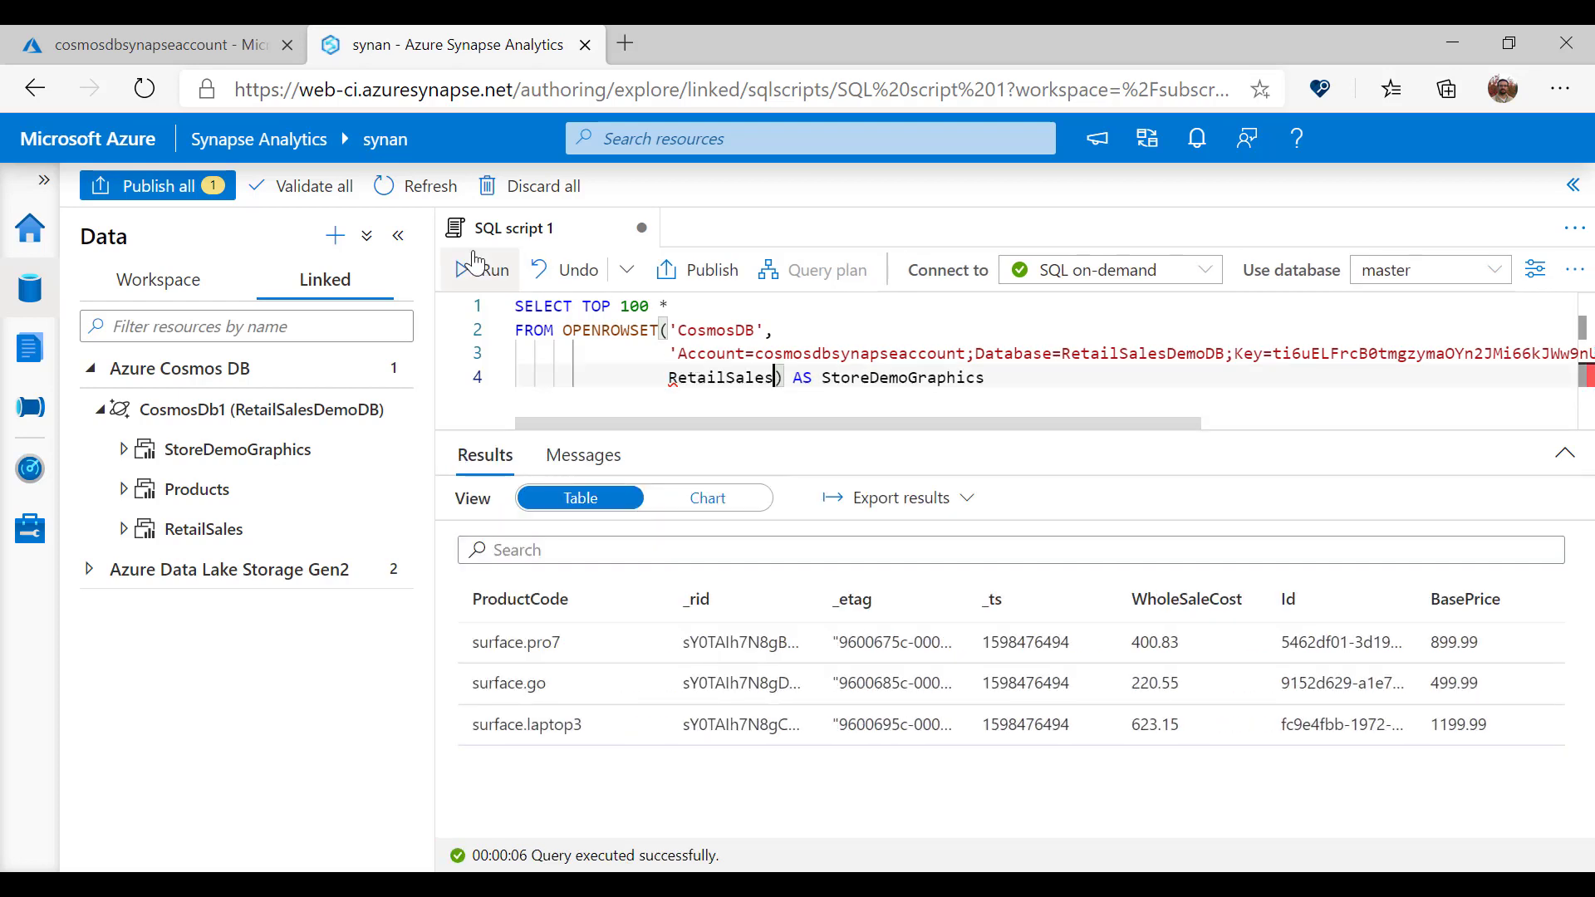
Step: Run the OPENROWSET query against the RetailSales data
click(478, 269)
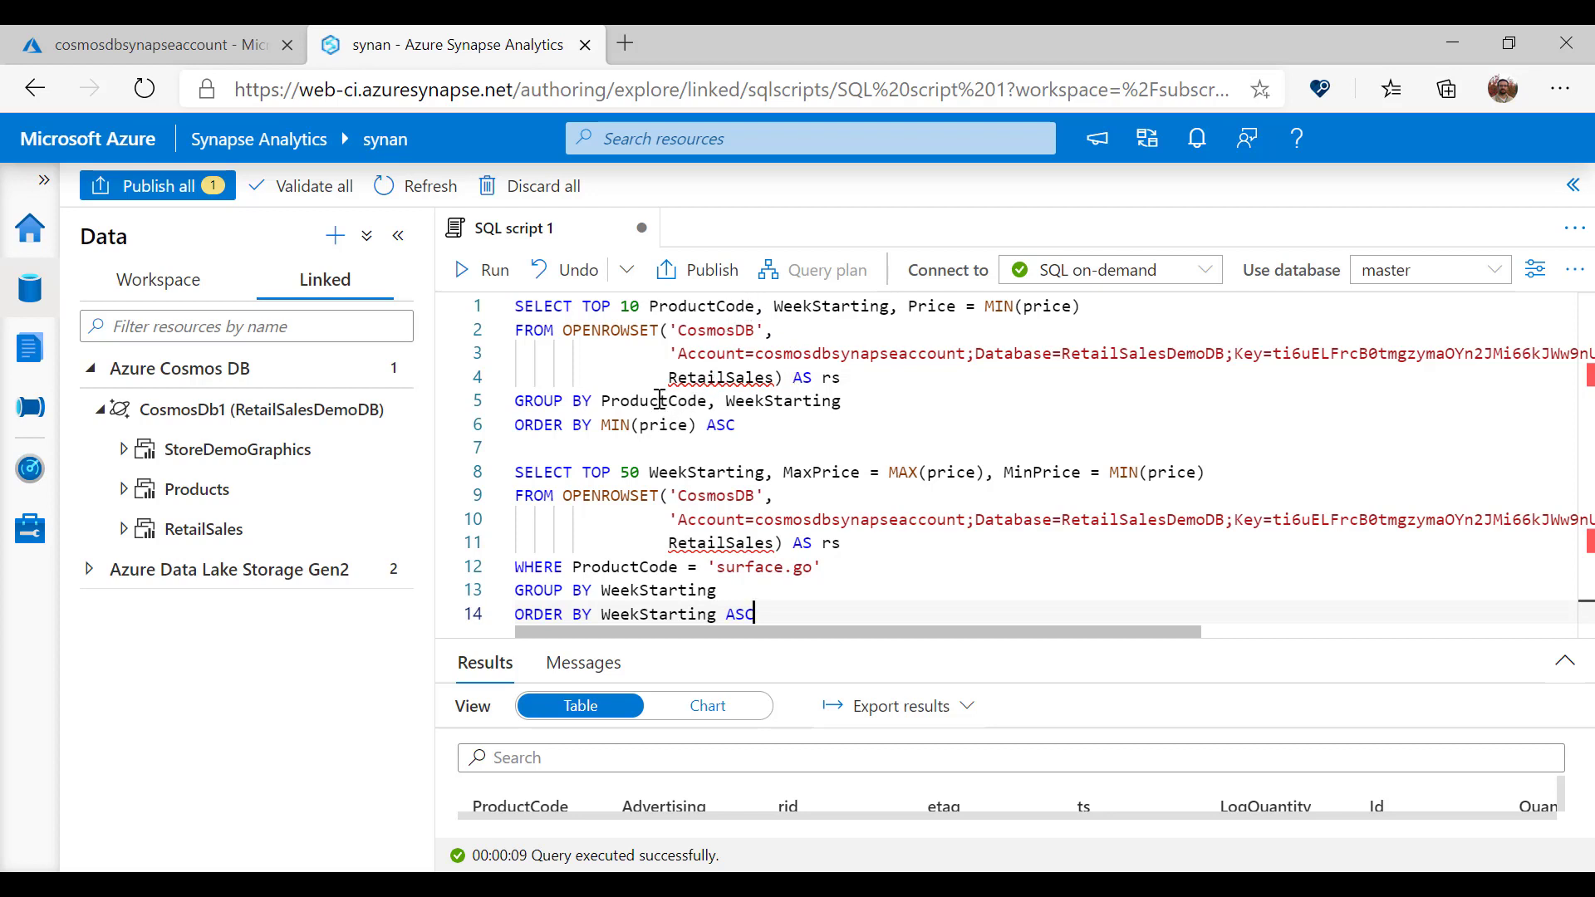
Step: Highlight RetailSales and WeekStarting, run the minimum weekly price query, and restore the Results pane
double_click(721, 377)
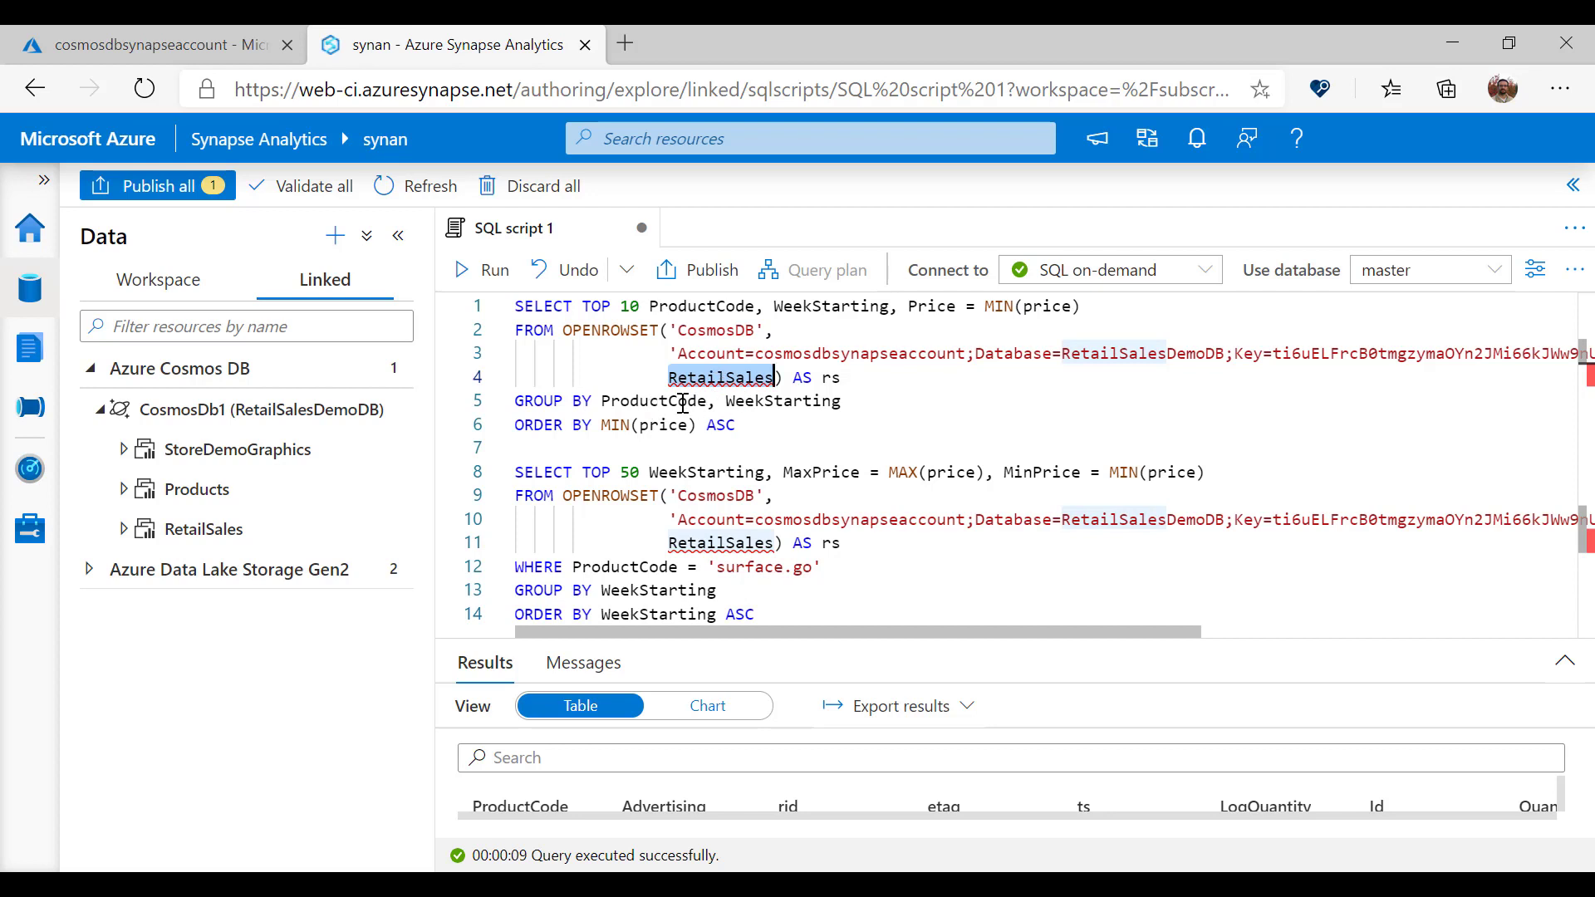
double_click(782, 401)
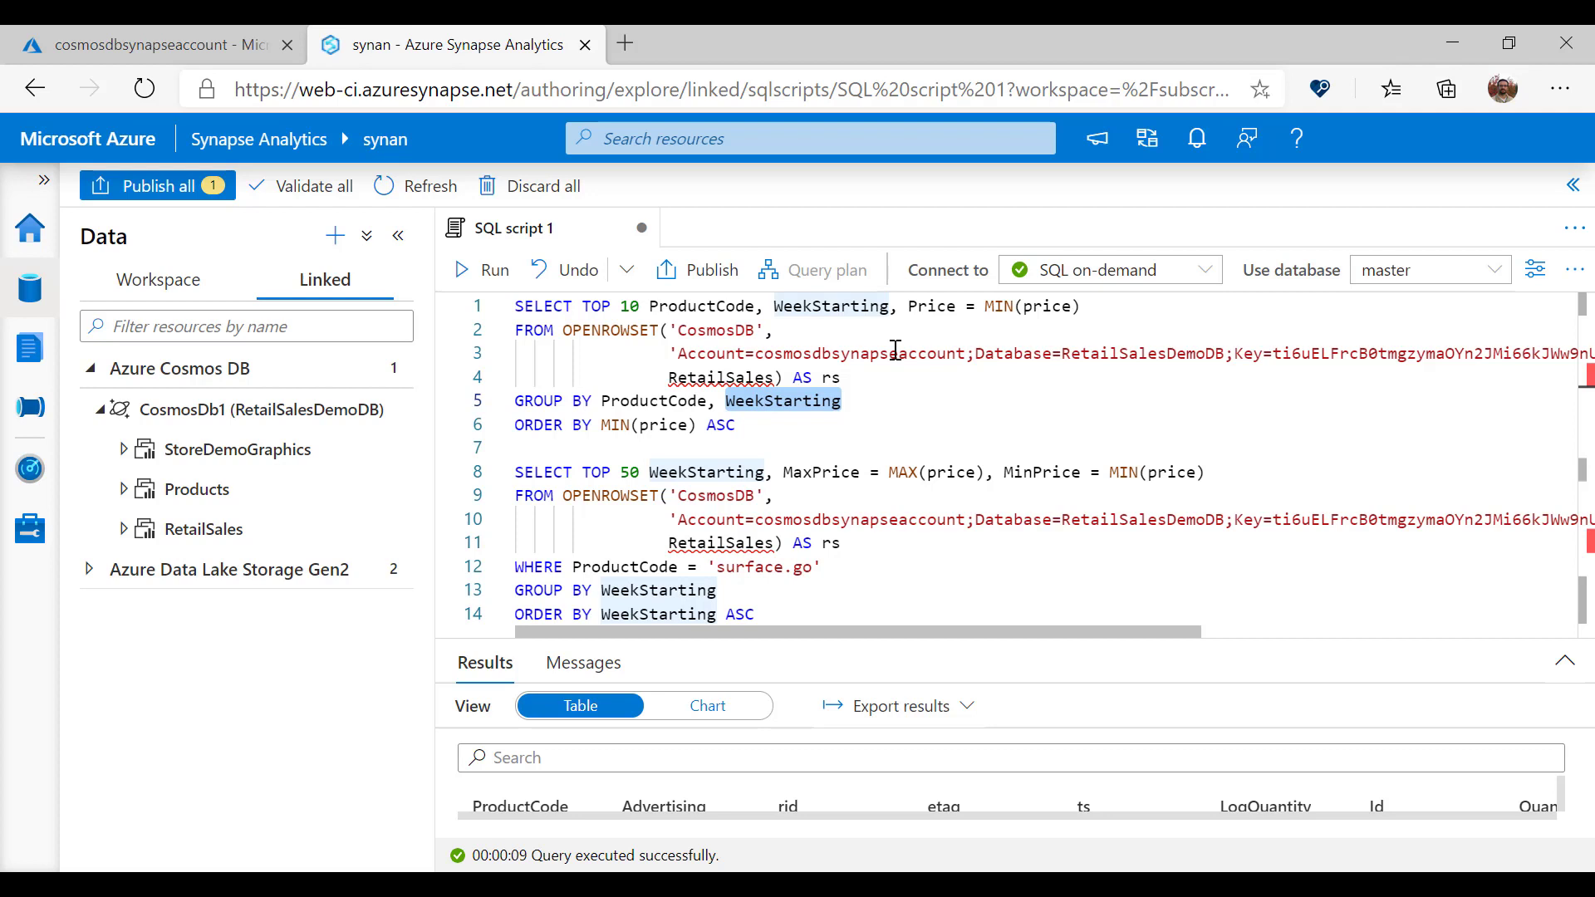
click(476, 269)
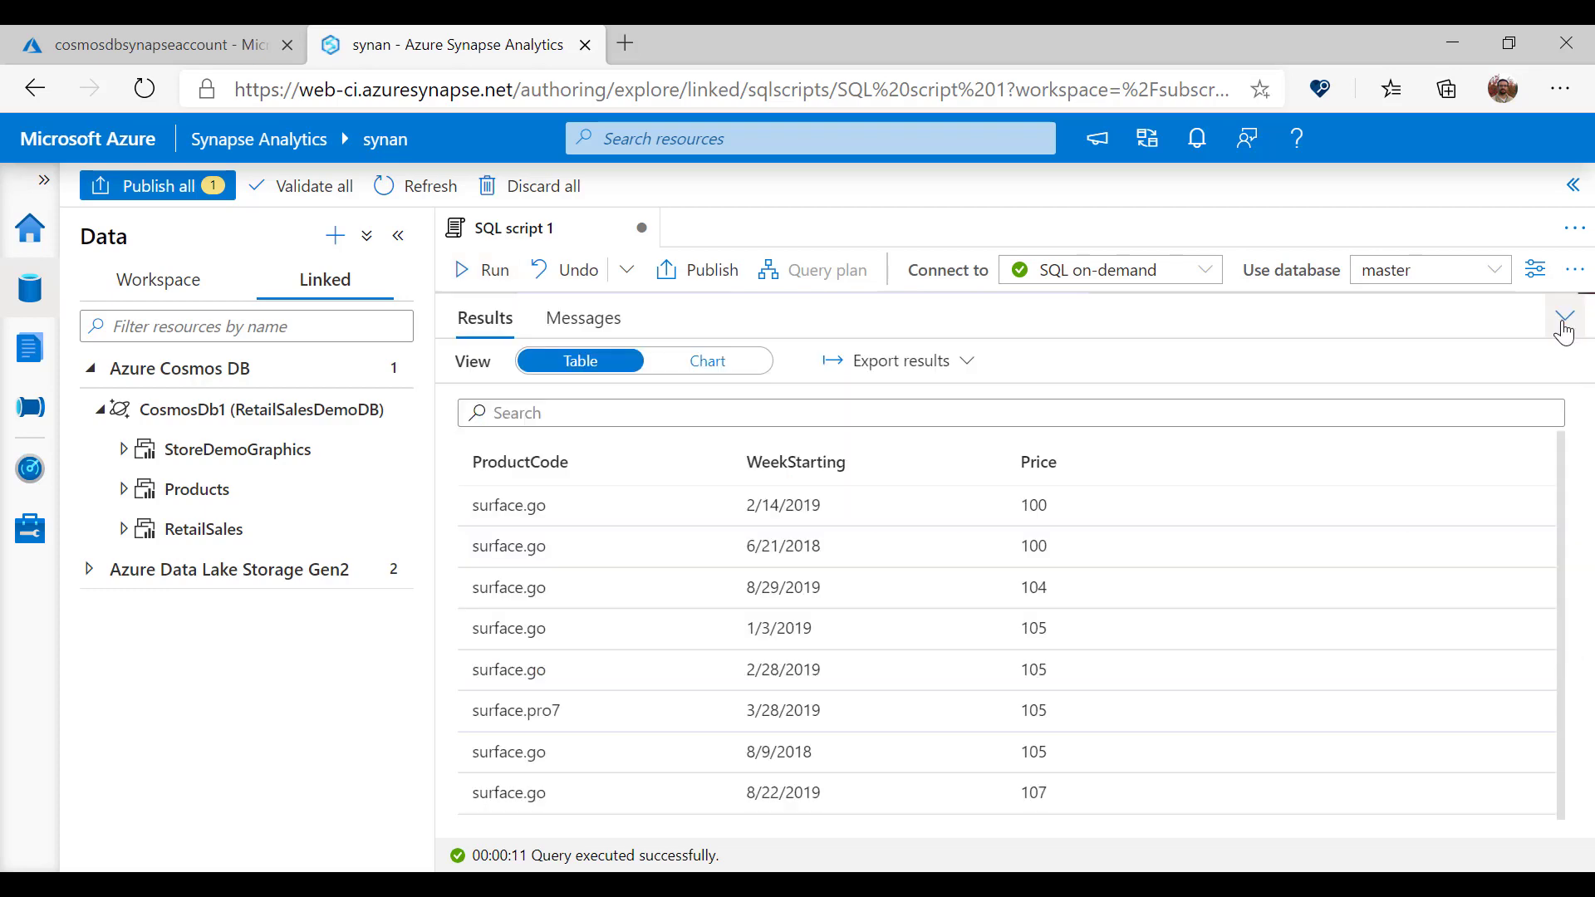
click(1564, 319)
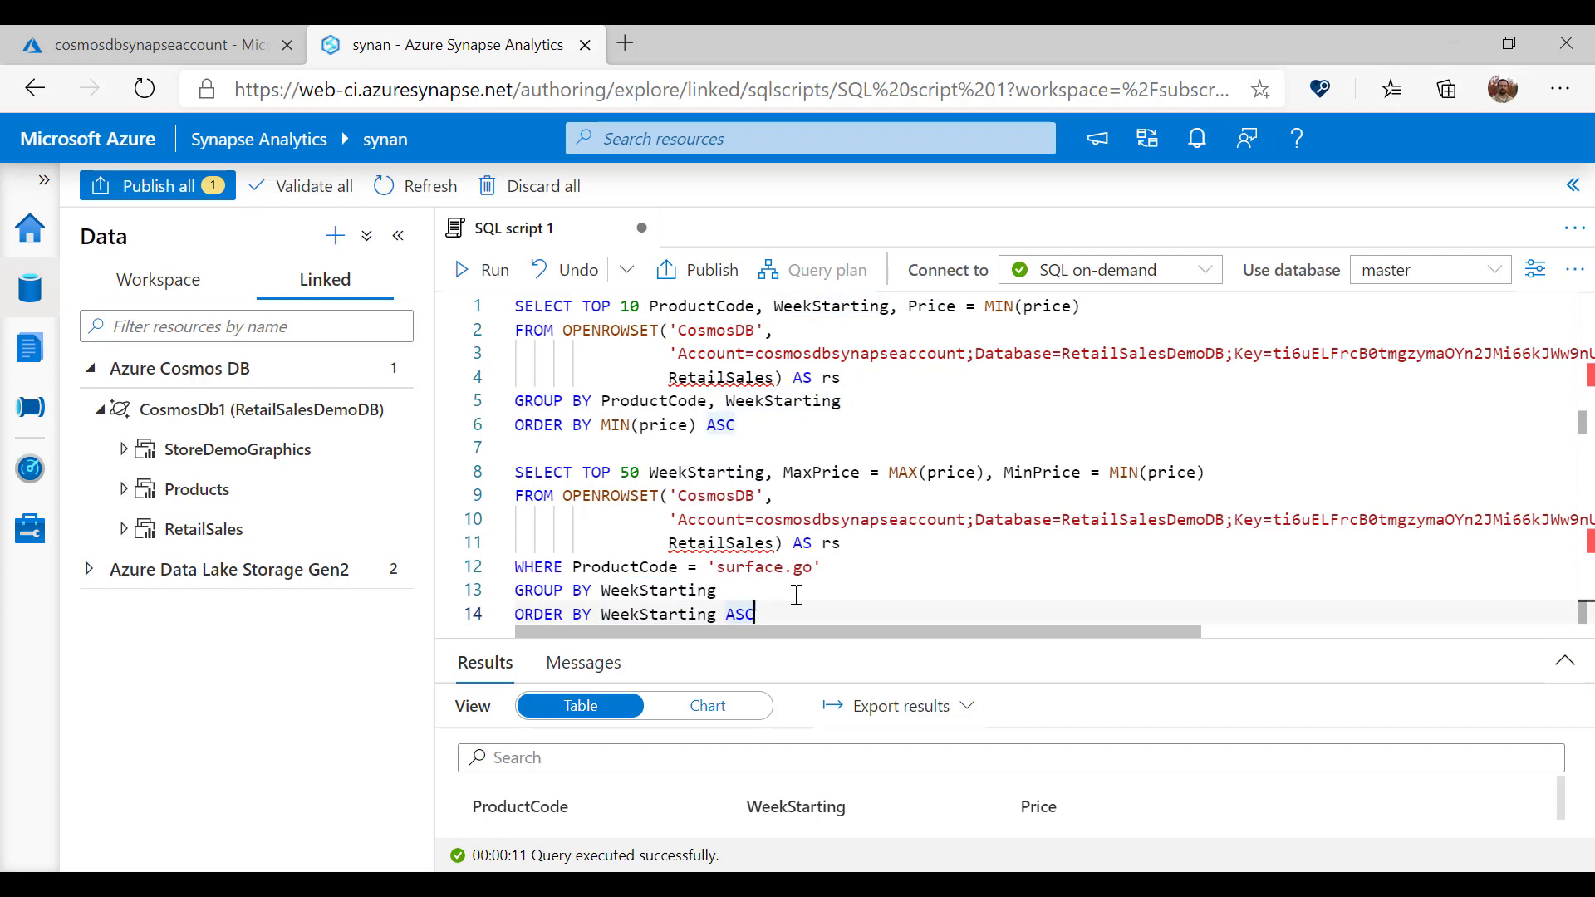
Step: Run only the surface.go weekly max/min price query and view the results as a chart
drag(515, 471, 753, 613)
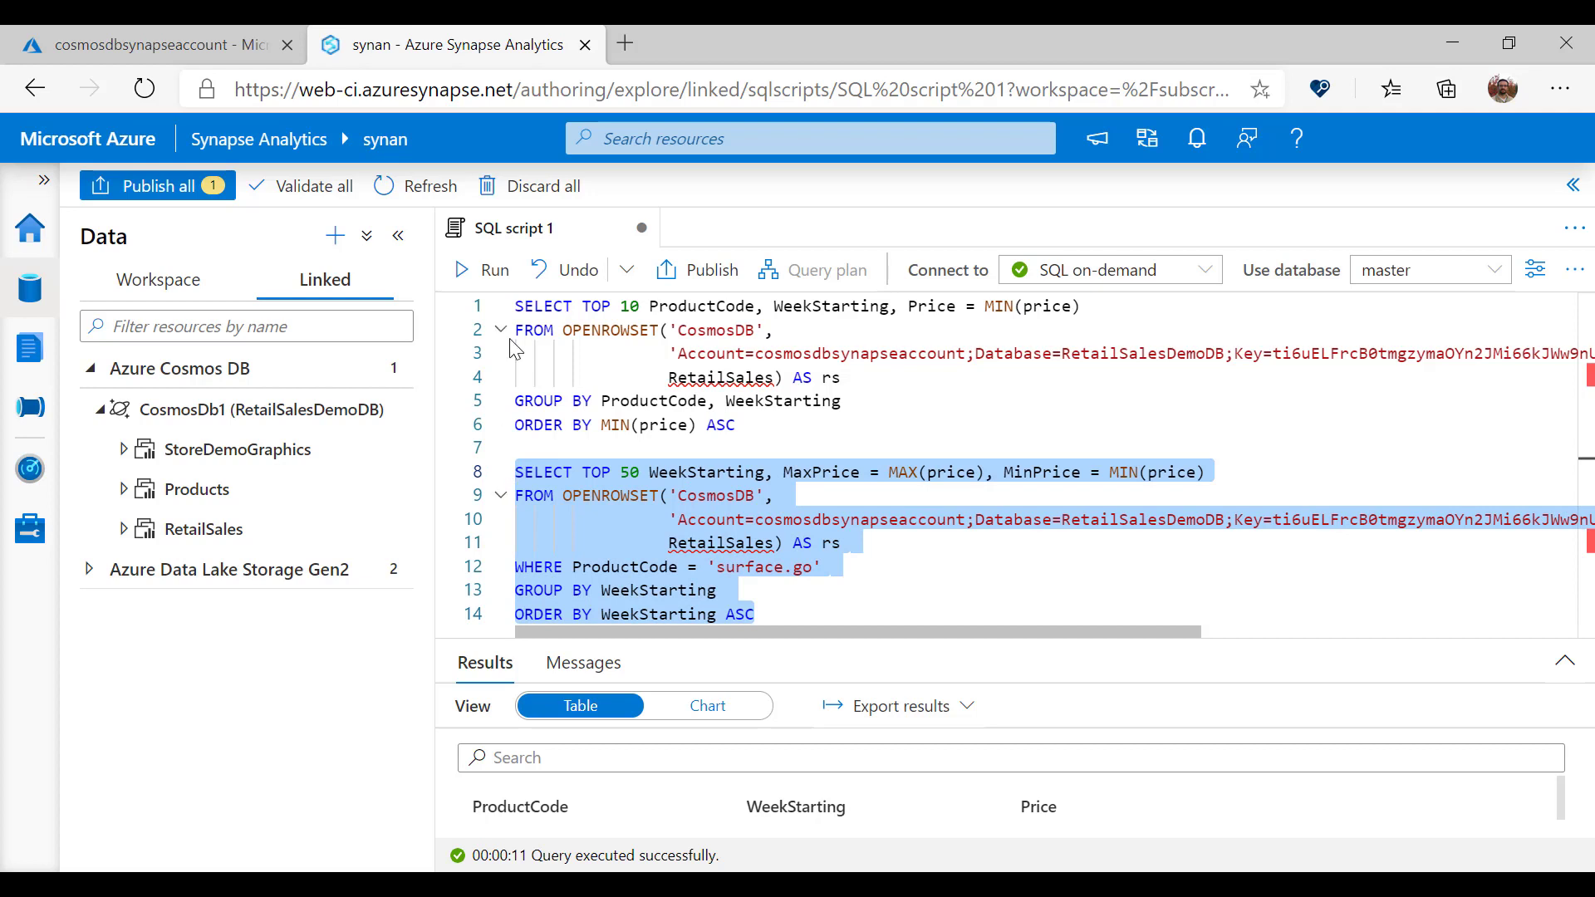
click(478, 269)
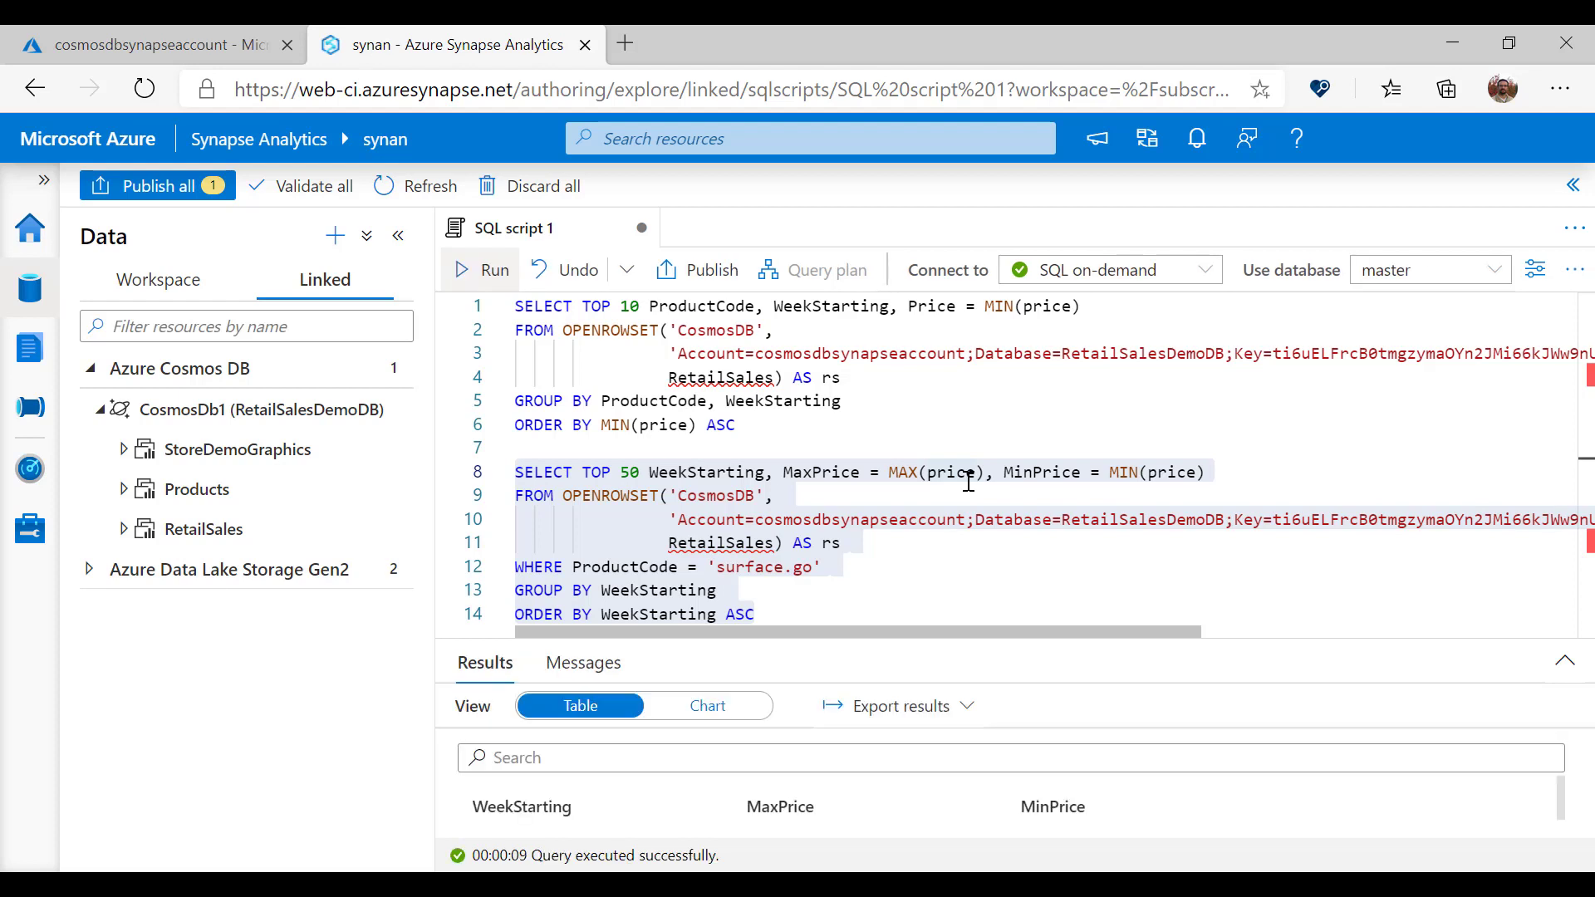
mouse_move(707, 705)
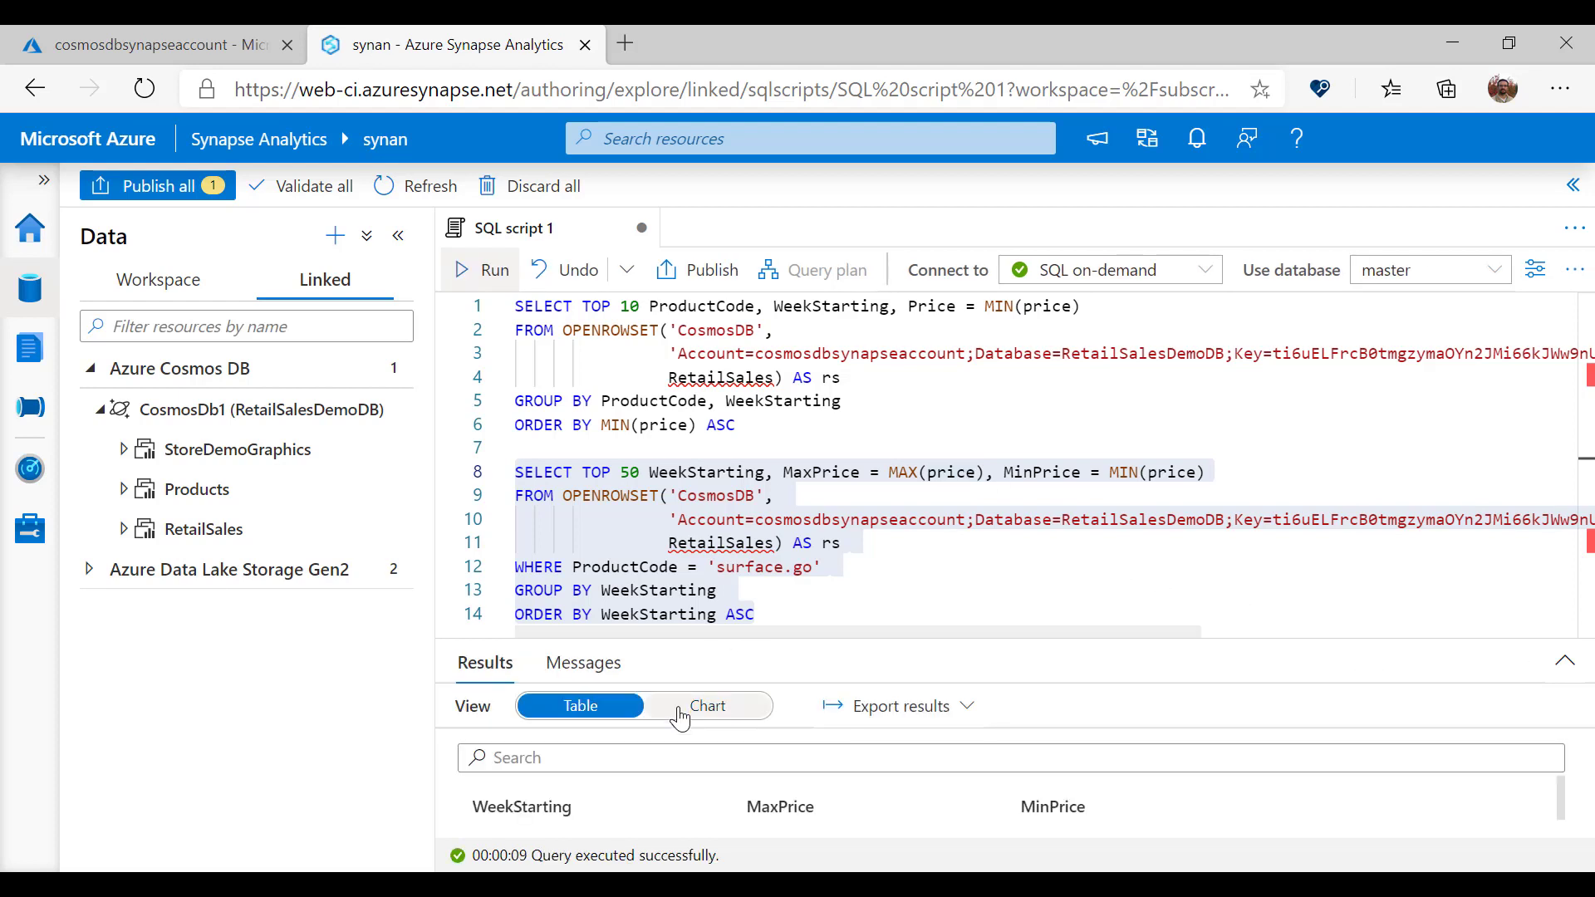
click(708, 705)
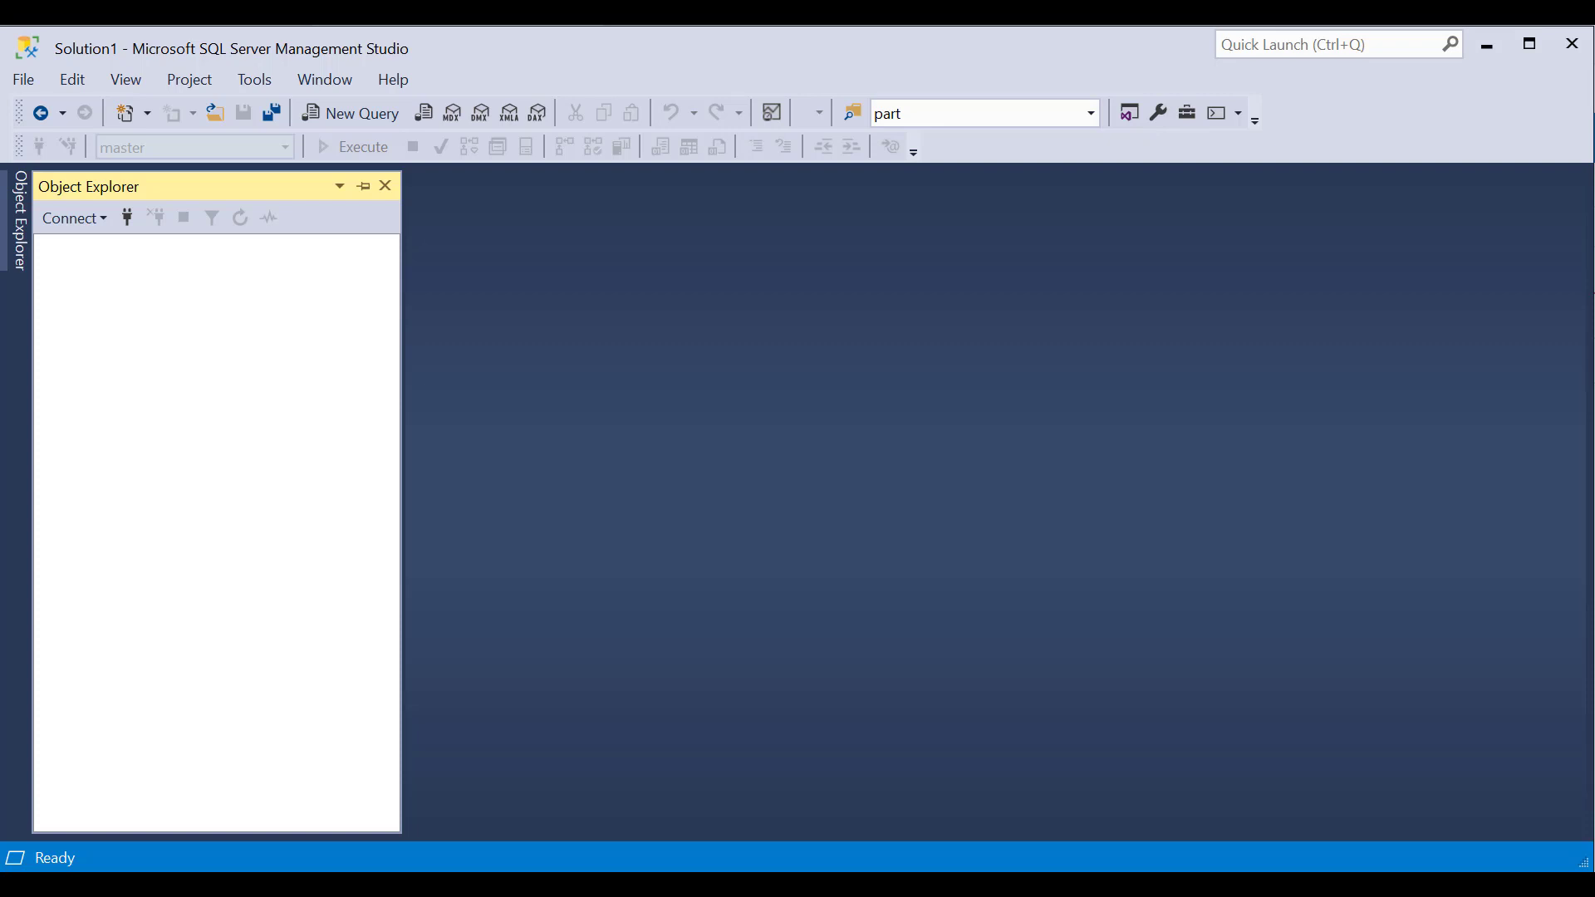
mouse_move(167, 326)
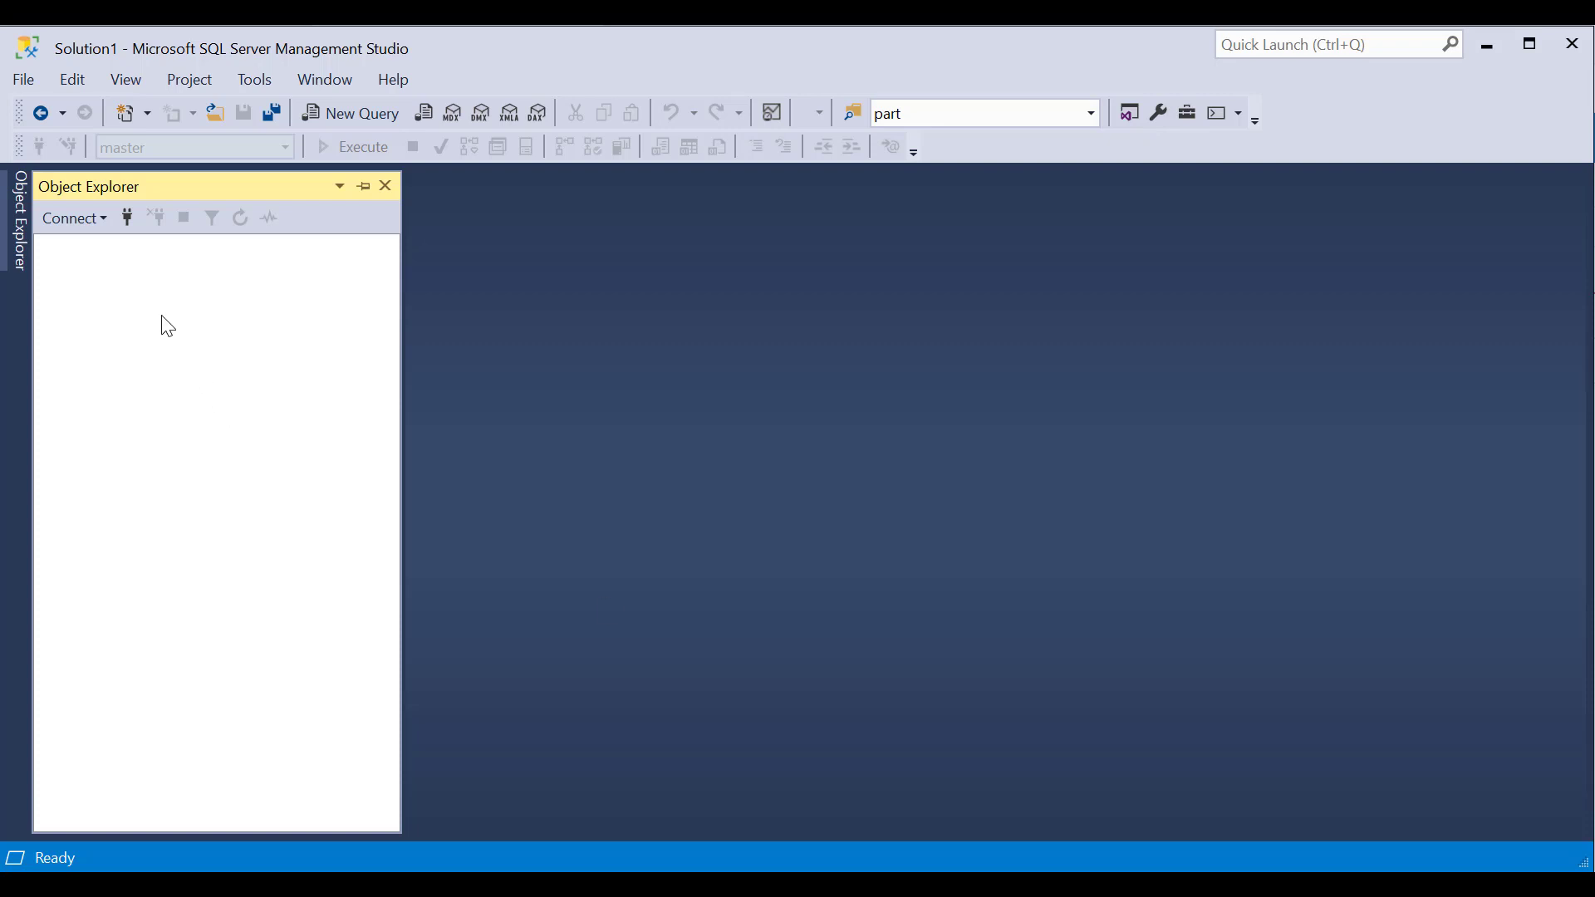
Step: Connect Object Explorer's Database Engine to the synan-ondemand serverless endpoint
click(72, 218)
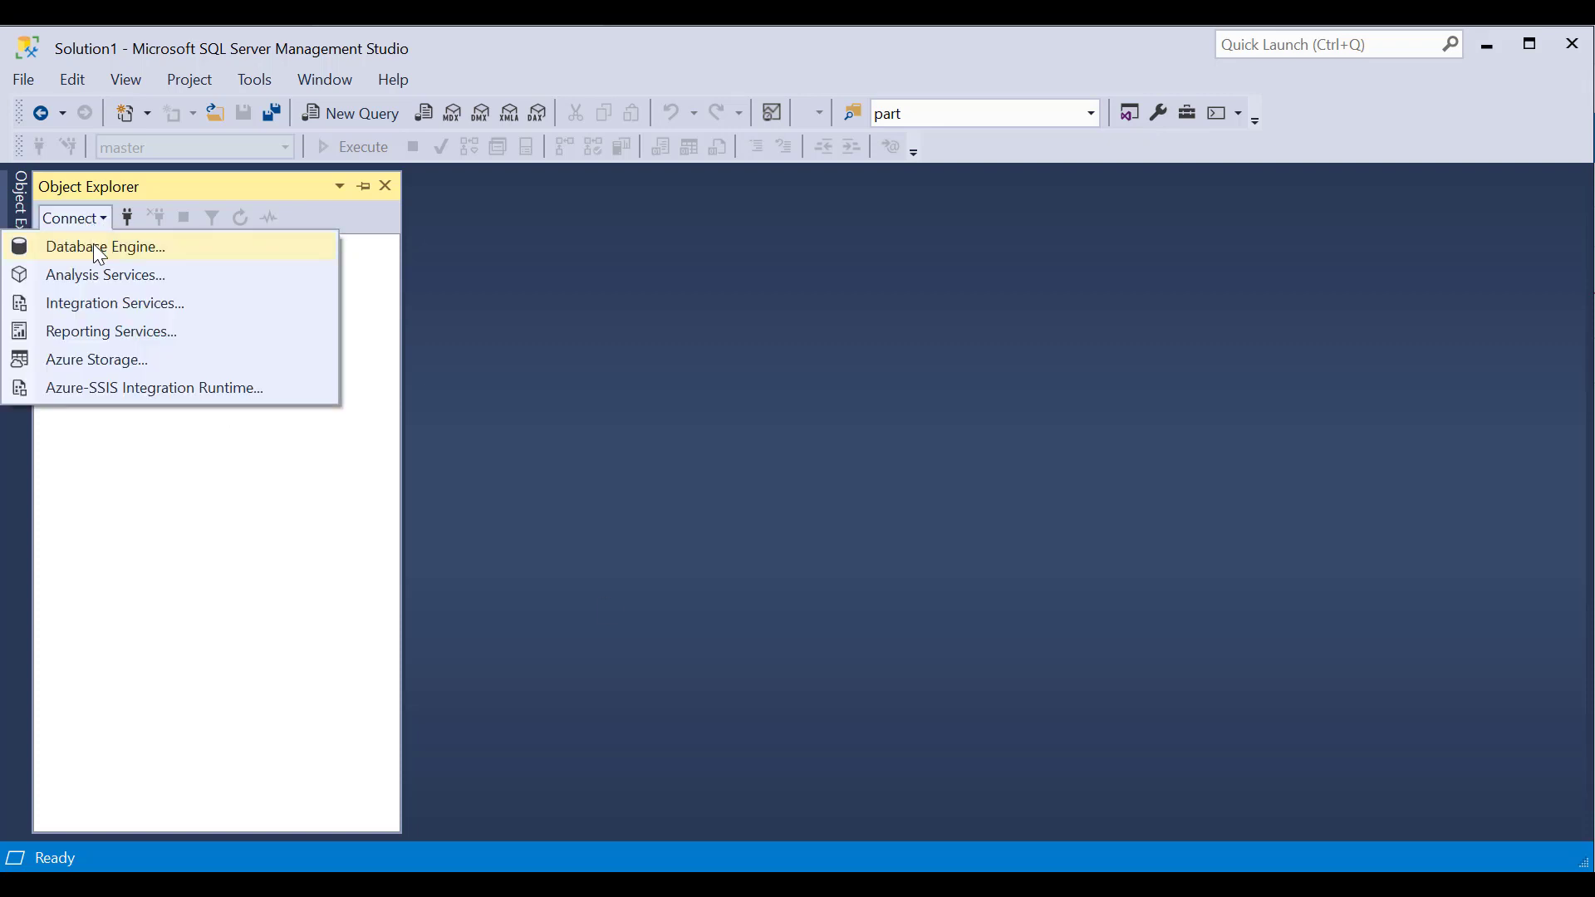
click(105, 246)
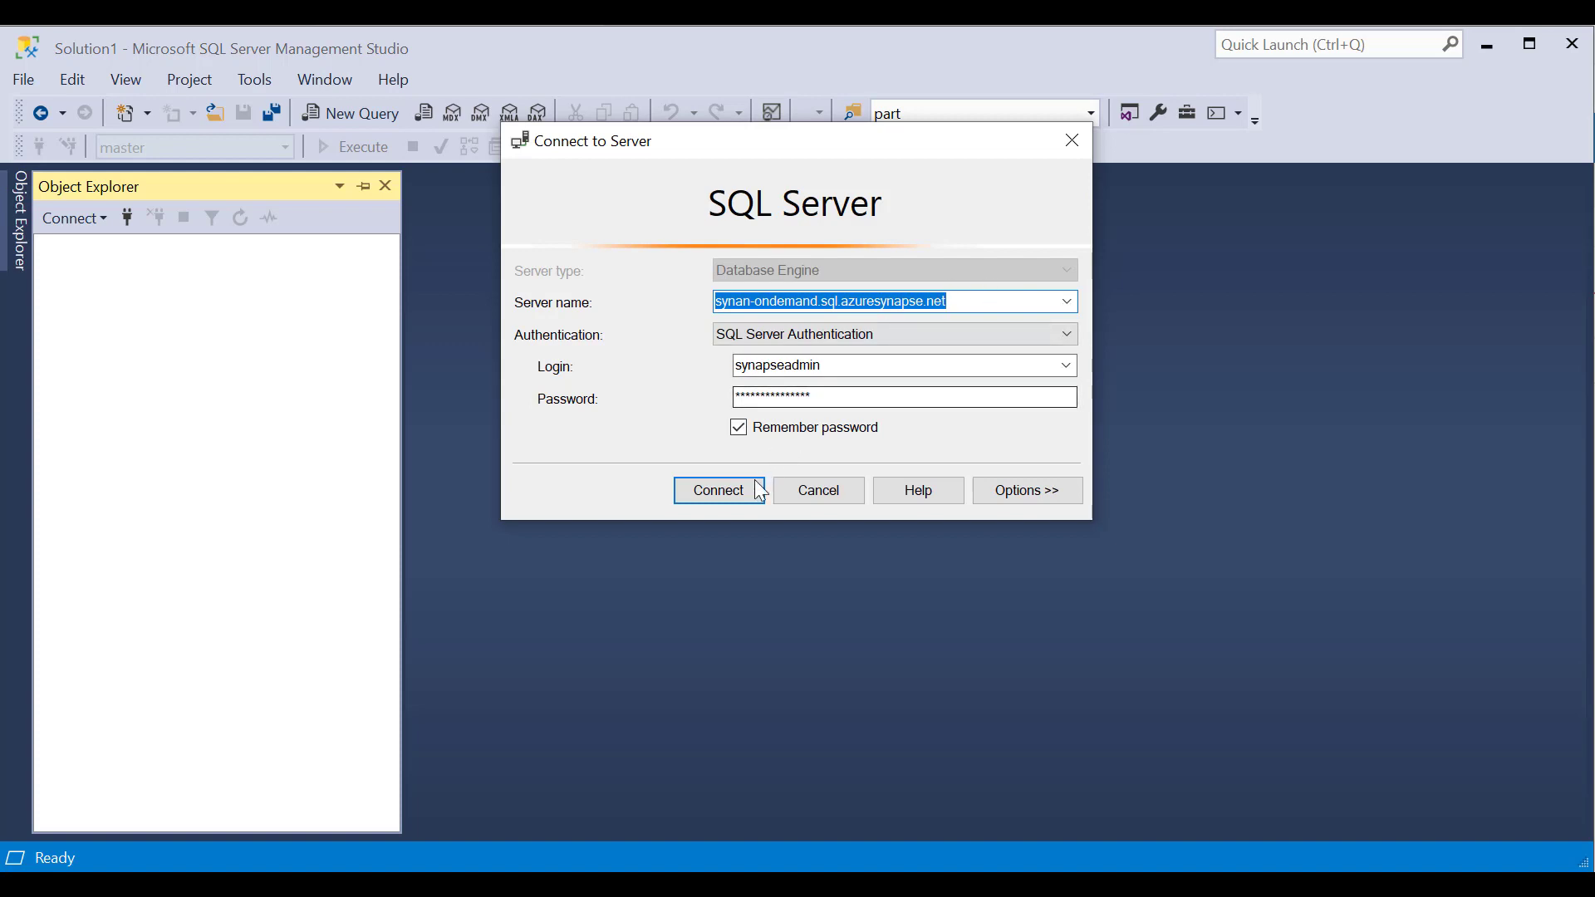
click(717, 489)
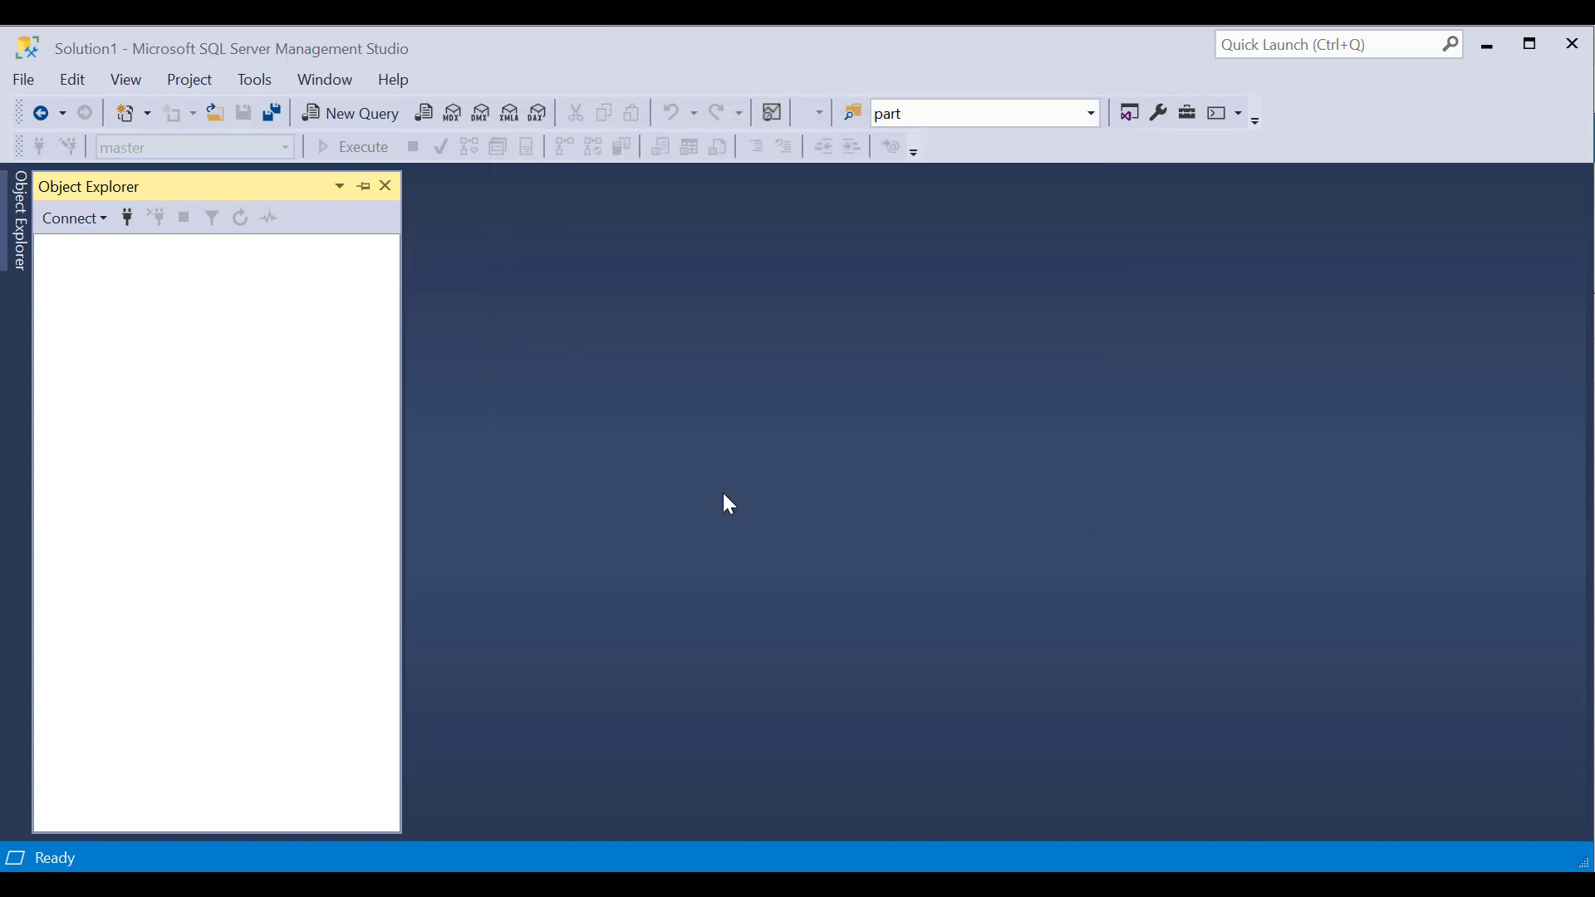
right_click(234, 245)
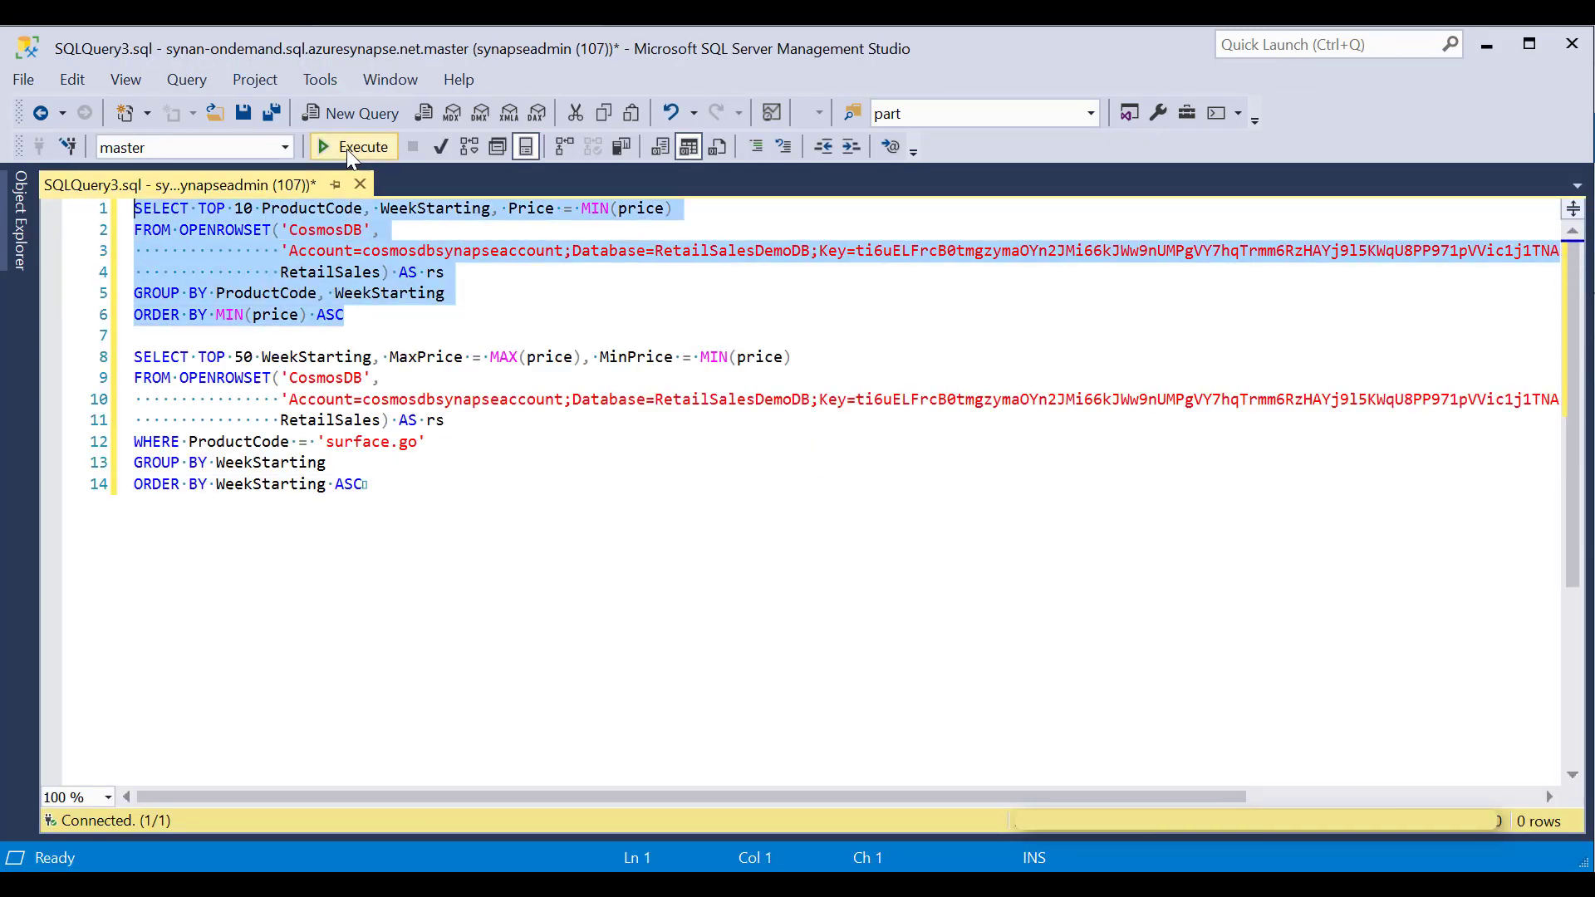
Step: Execute the lowest weekly price by product query in SSMS
click(353, 146)
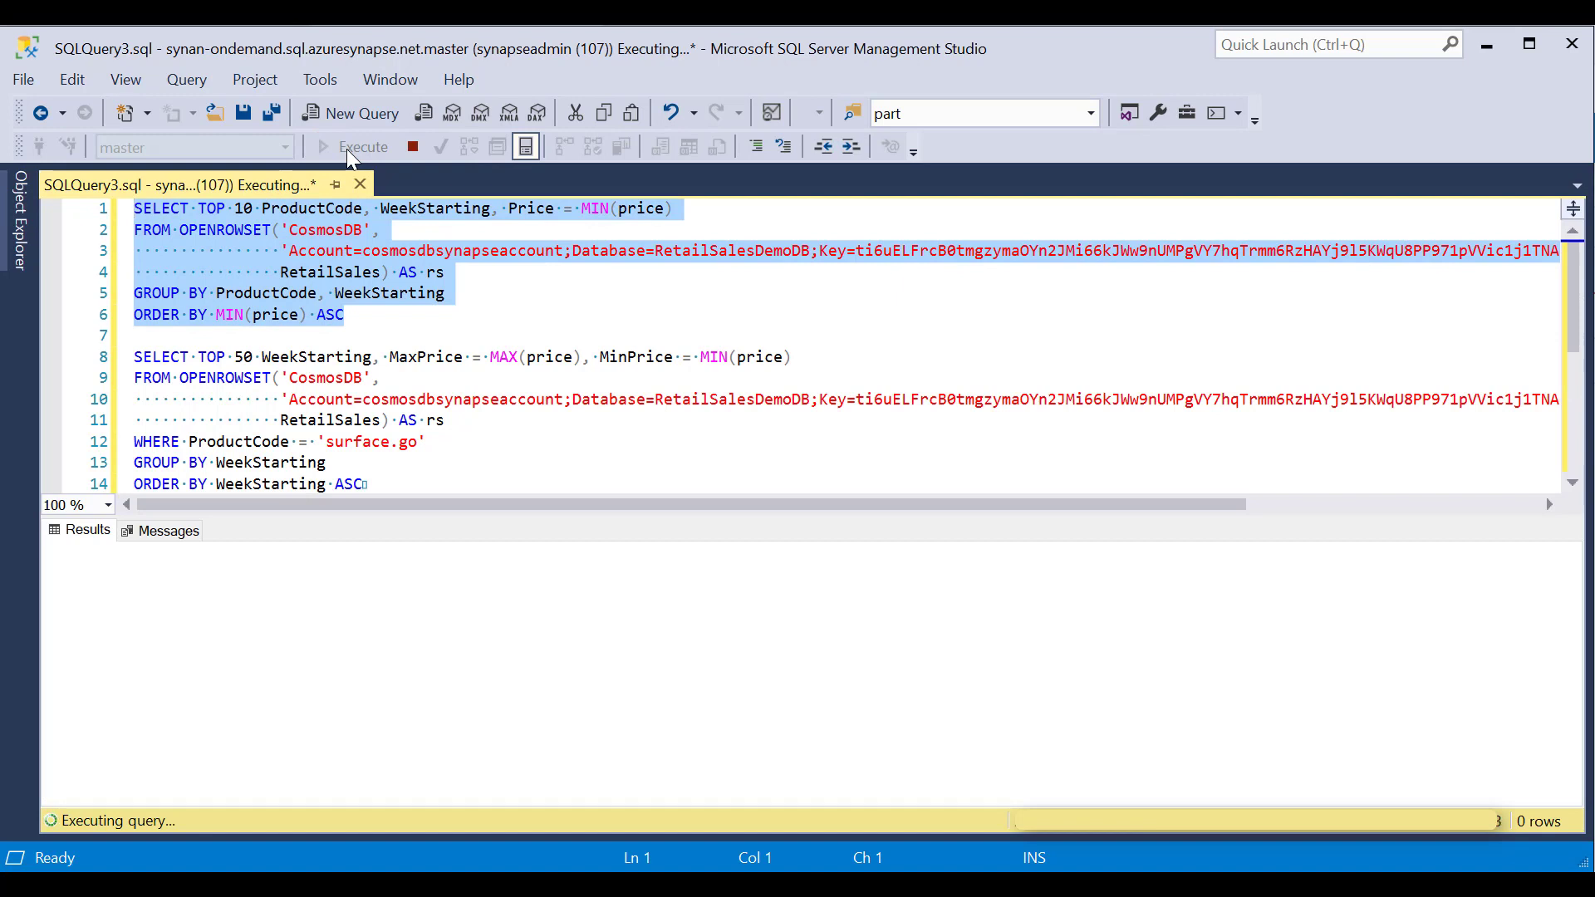
click(353, 146)
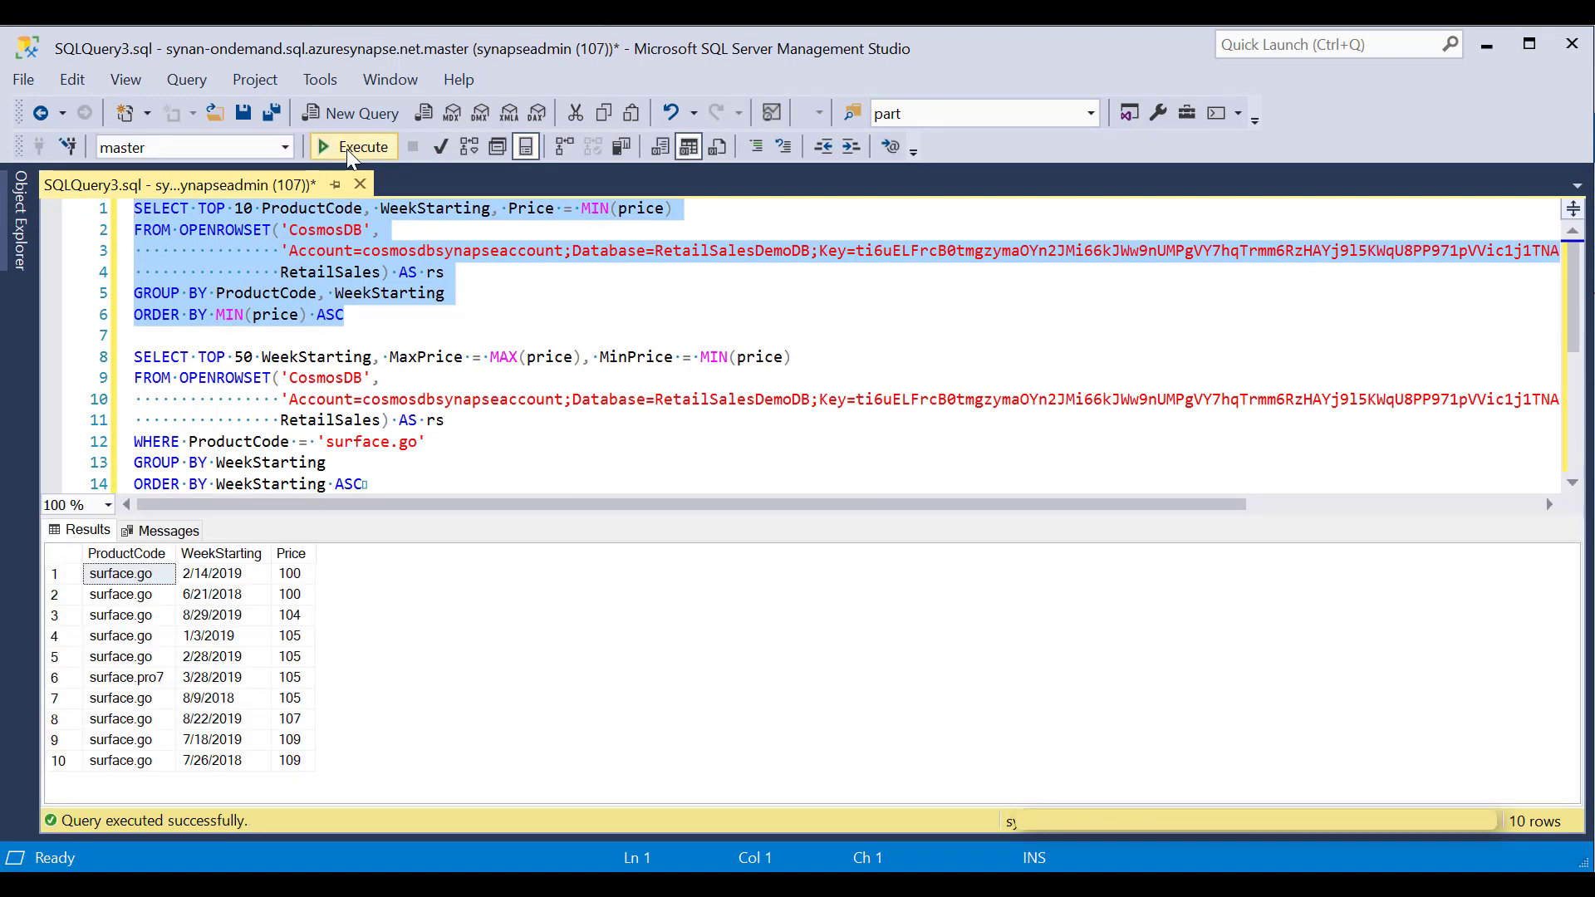